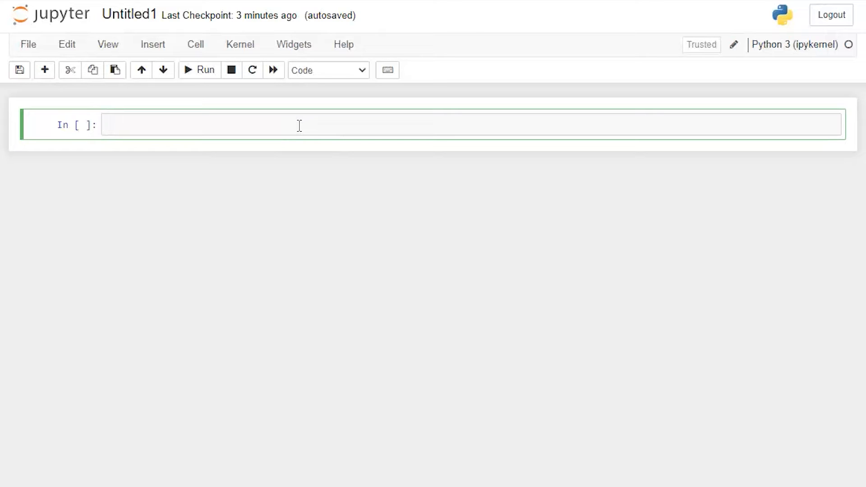
# Write and run a cell importing pandas as pd and numpy as np.
pyautogui.write('i')
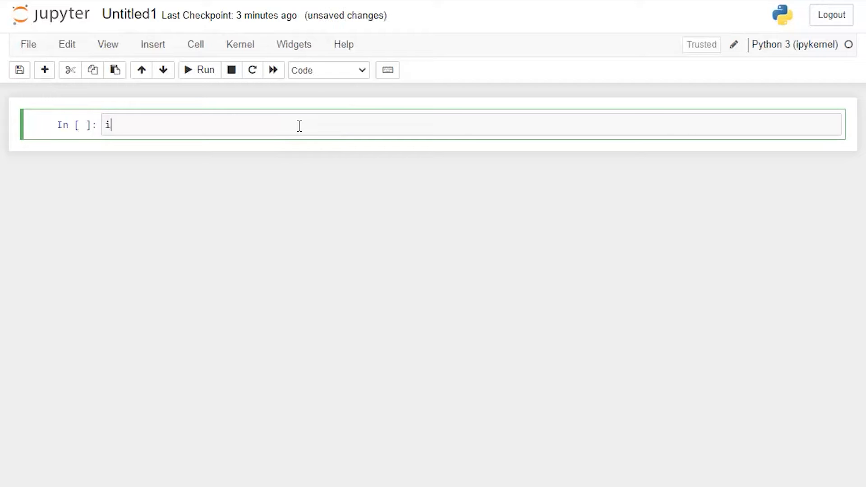
pyautogui.write('mport pandas as')
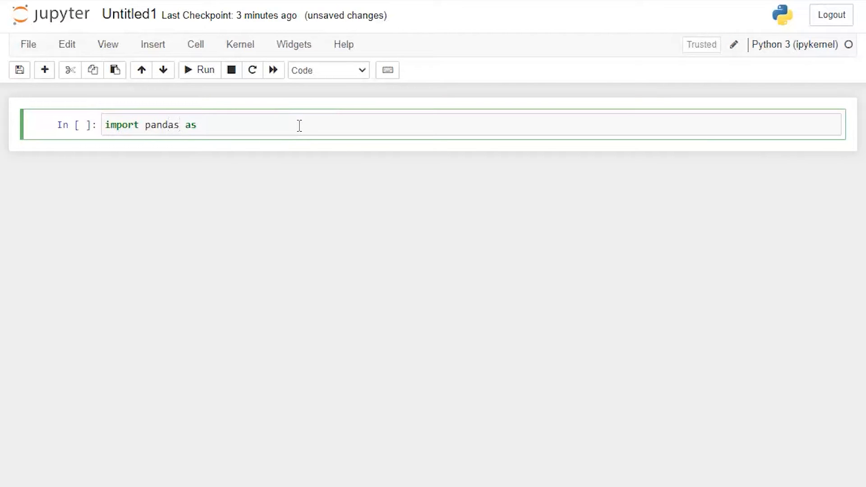
pyautogui.write('pd')
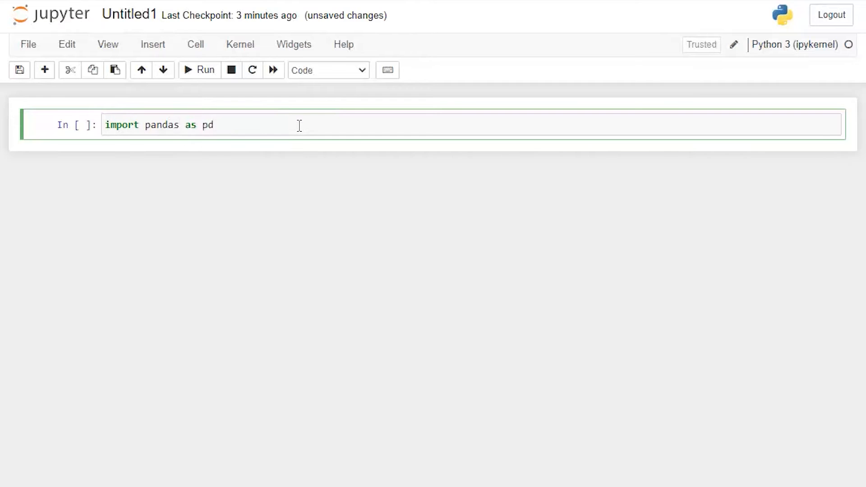
pyautogui.write('import numpy as np')
pyautogui.write('def')
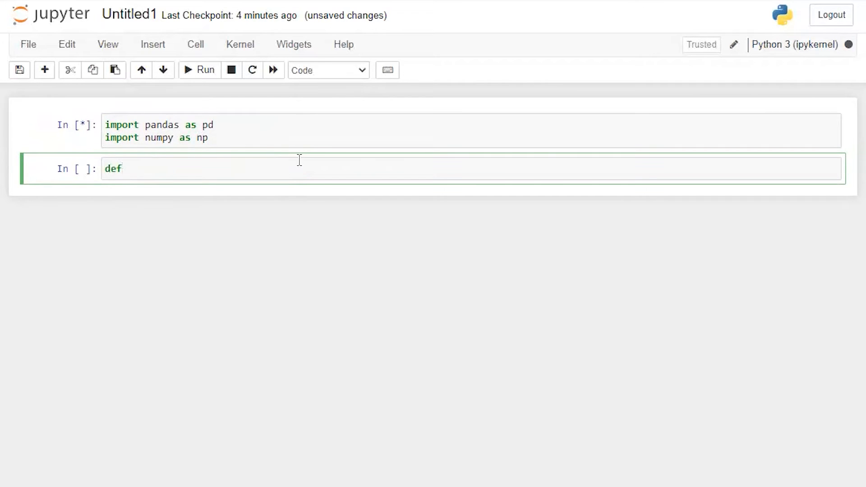
# Write def Duration(rate, coupon_rate, frequency, face_value, settlement_date, maturity_date): header.
pyautogui.write('Duration()')
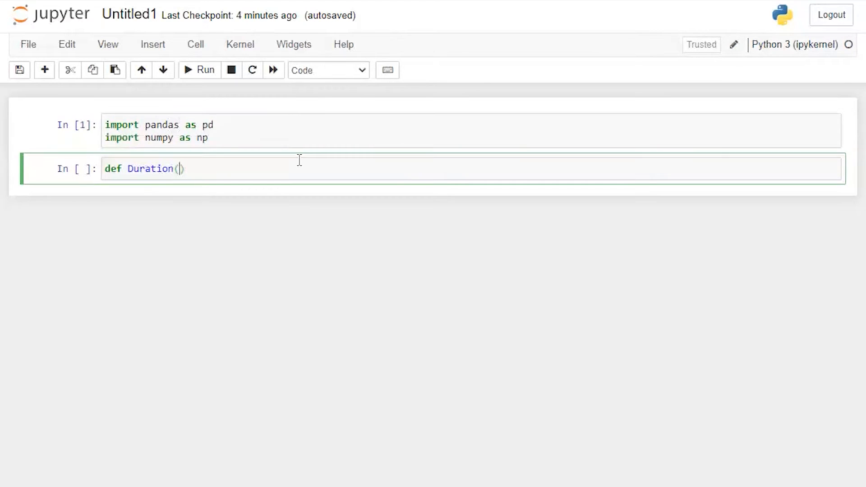
pyautogui.write('rate')
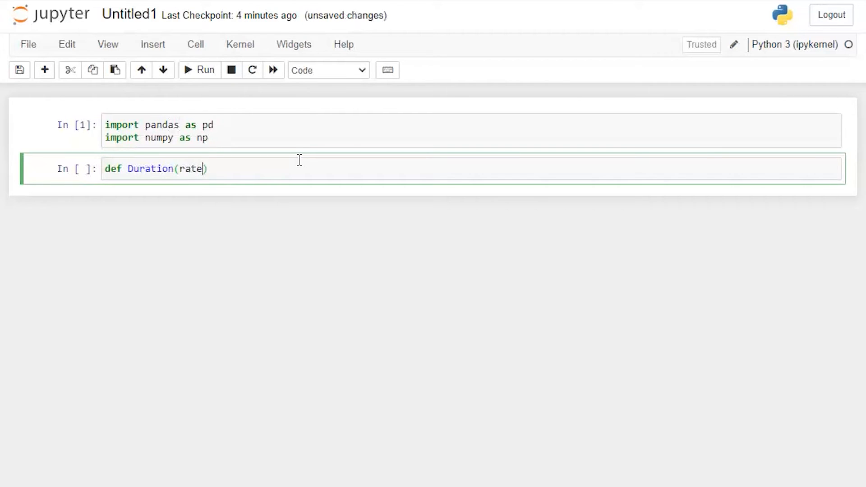
pyautogui.write(', coupon')
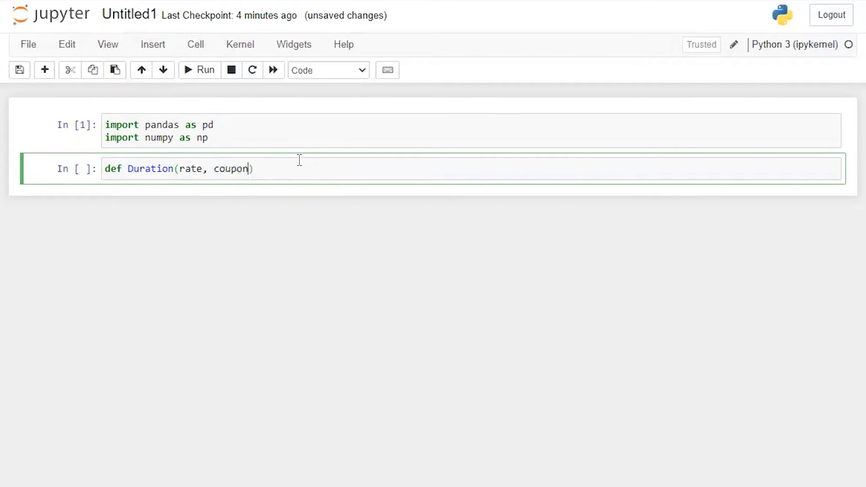
pyautogui.write('_rate, frequency,')
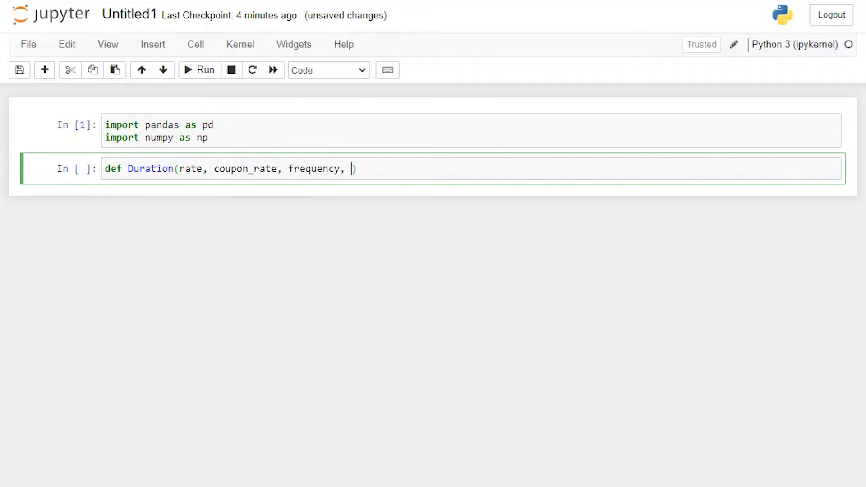
pyautogui.write('face')
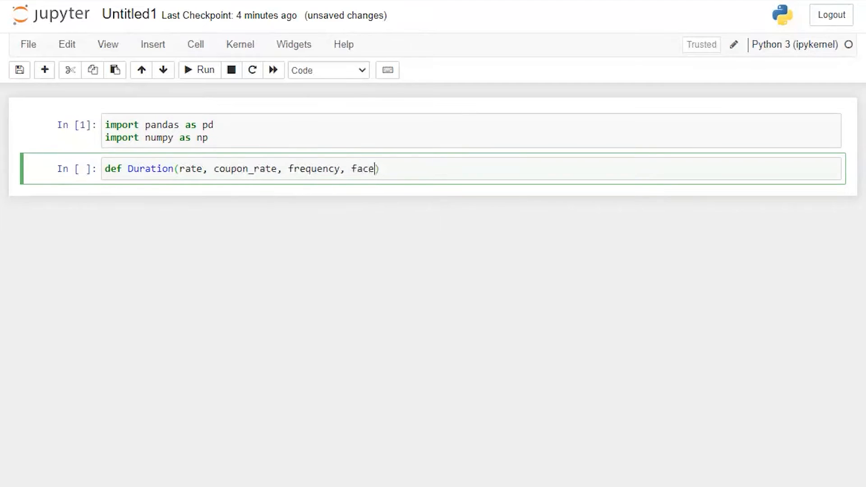
pyautogui.write('_value')
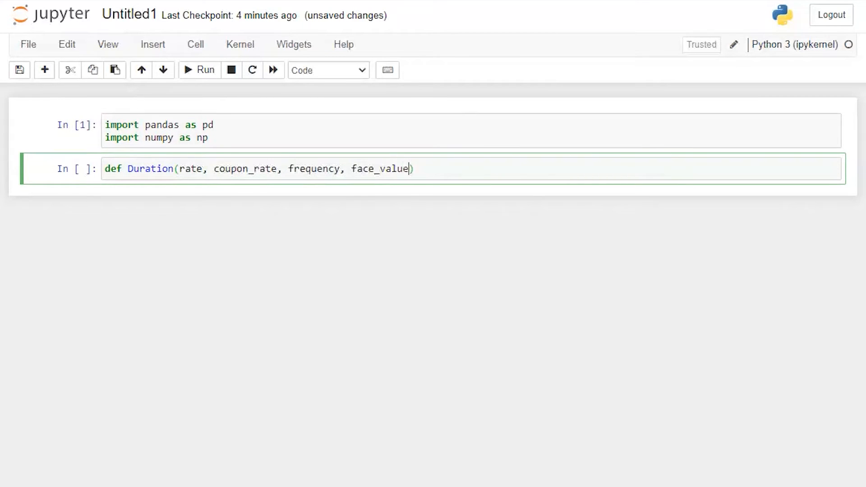
pyautogui.write(', settlement')
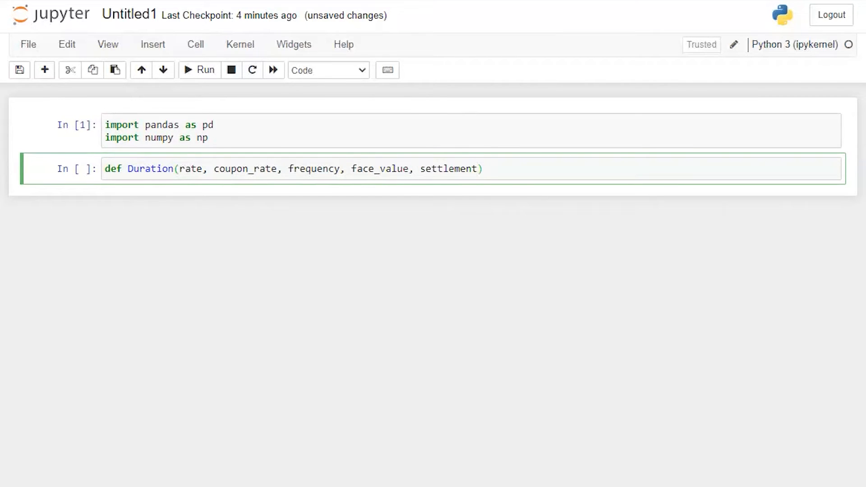
pyautogui.write('_date, maturi')
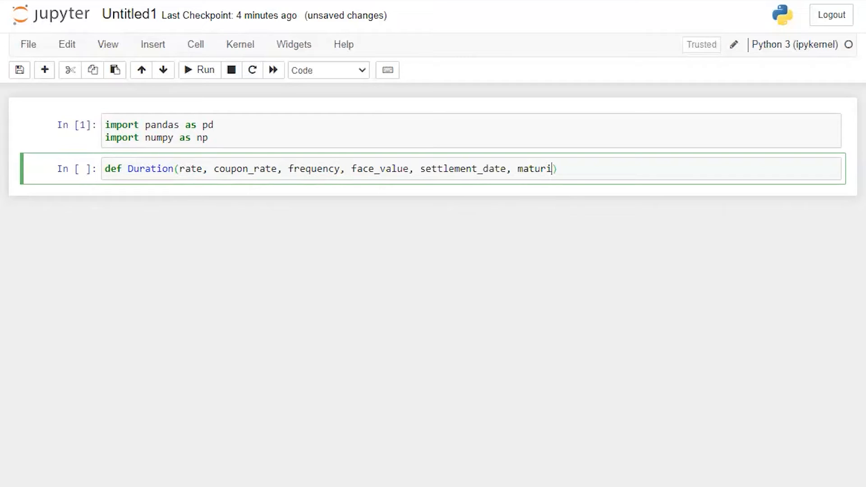
pyautogui.write('ty_date')
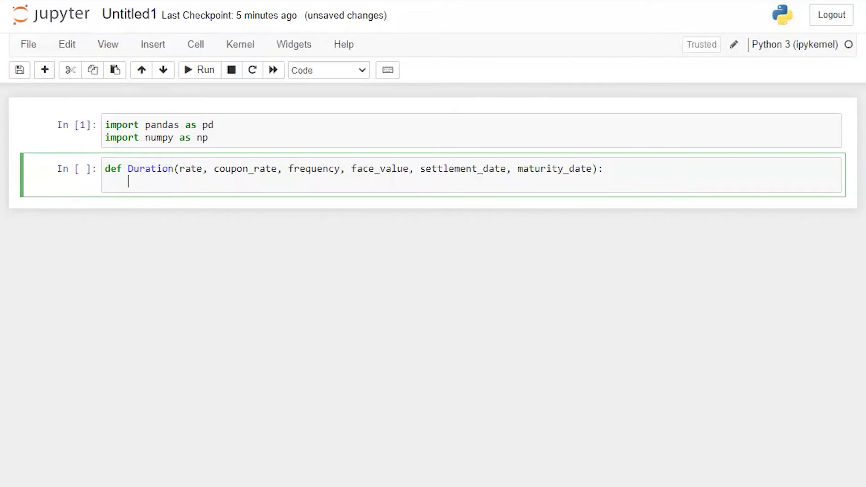
# Create data = pd.DataFrame() and convert rate and coupon_rate to decimals by dividing by 100.
pyautogui.write('data =')
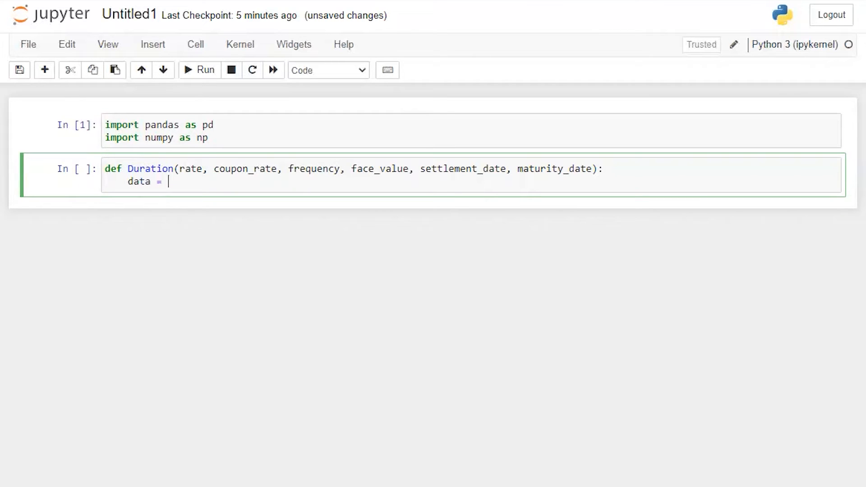
pyautogui.write('pd.Dat')
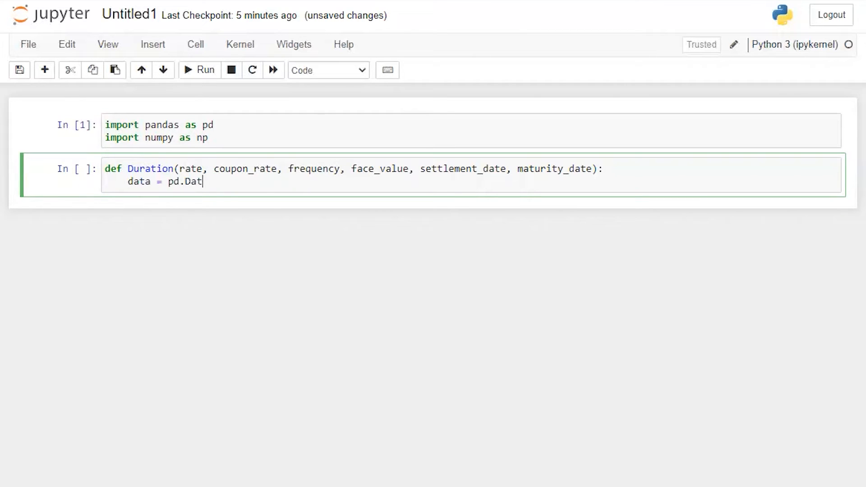
pyautogui.write('aFrame()')
pyautogui.write('rate')
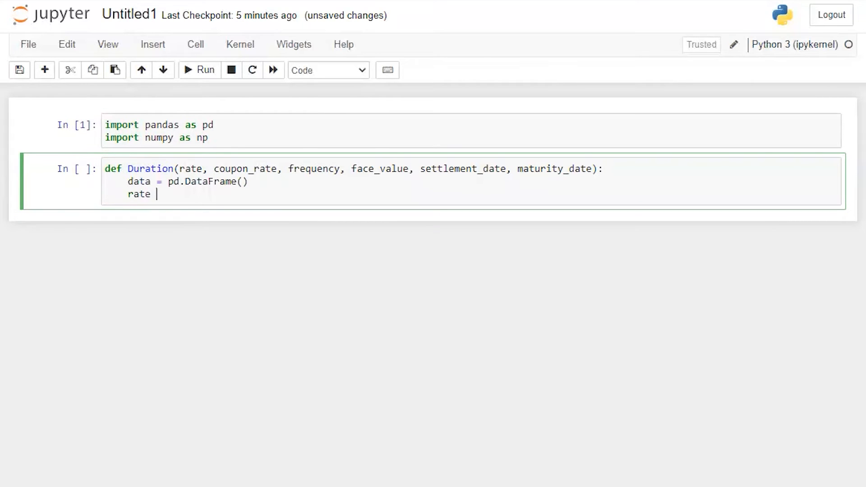
pyautogui.write('= rate/')
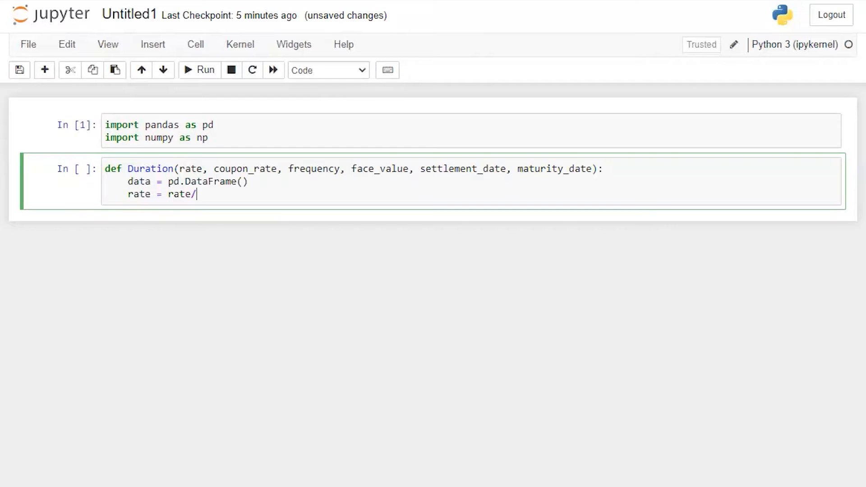
pyautogui.write('100')
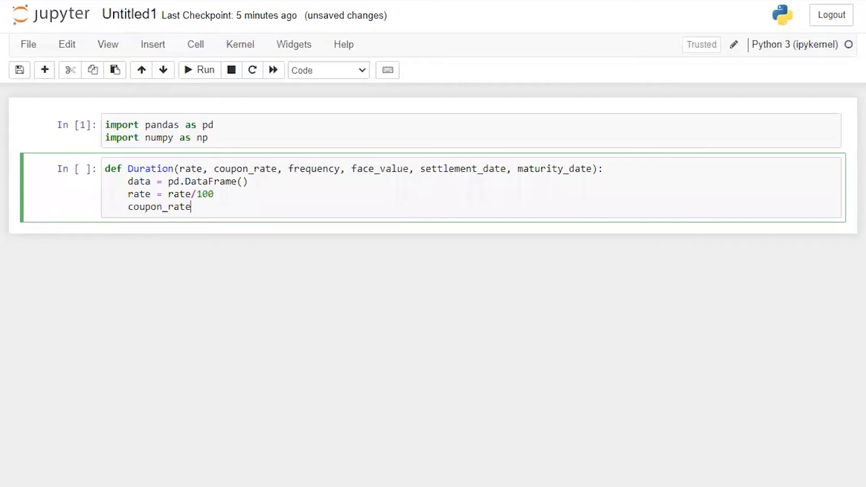
pyautogui.write('= cou')
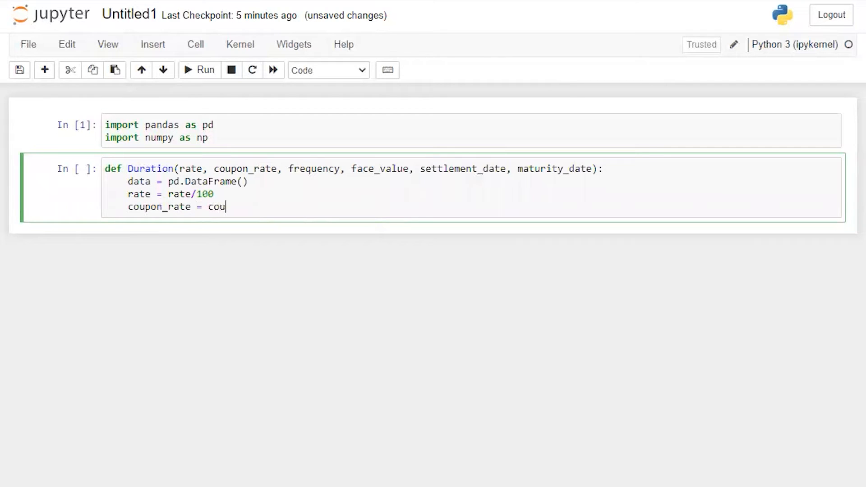
pyautogui.write('pon_rate/100')
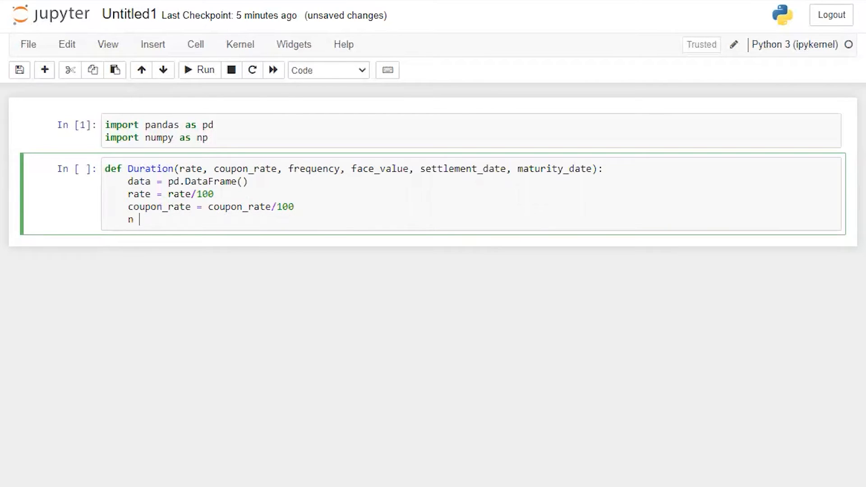
# Set n to pd.to_numeric of (to_datetime(maturity_date) - to_datetime(settlement_date))/365 .days.
pyautogui.write('=')
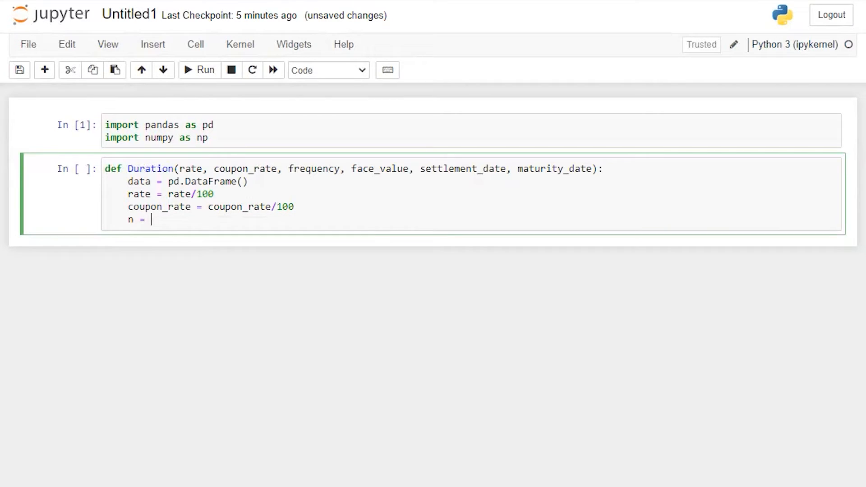
pyautogui.write('pd')
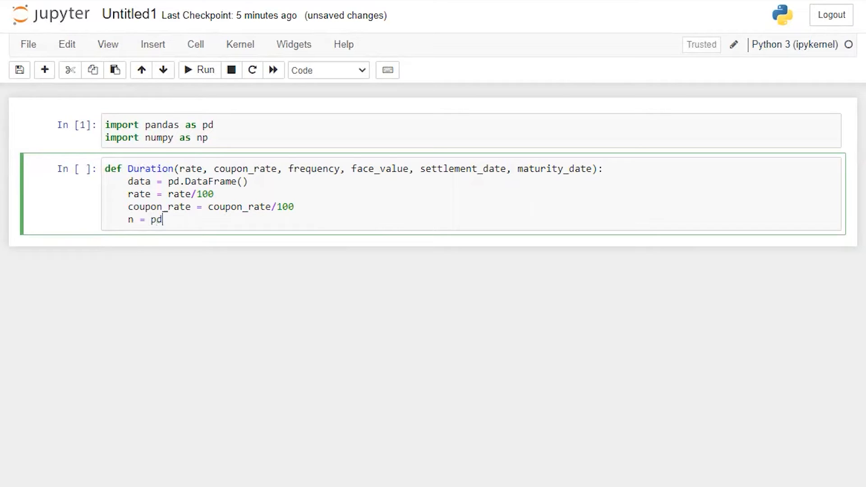
pyautogui.write('.to')
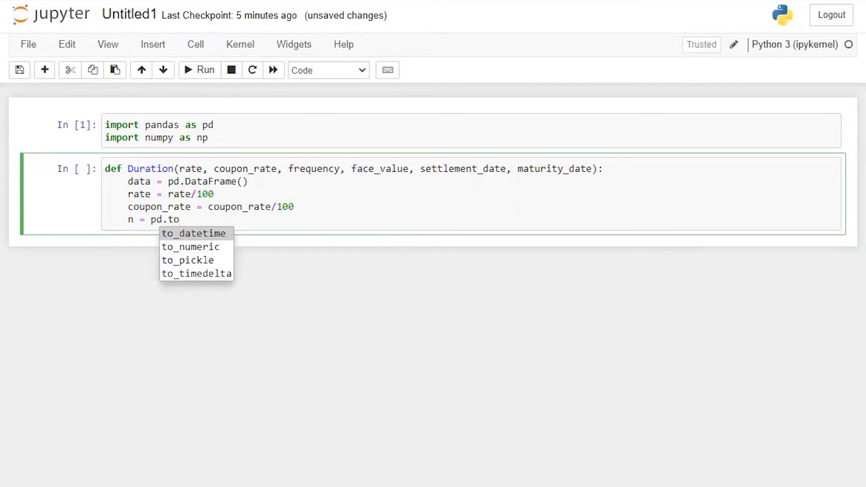
pyautogui.click(190, 246)
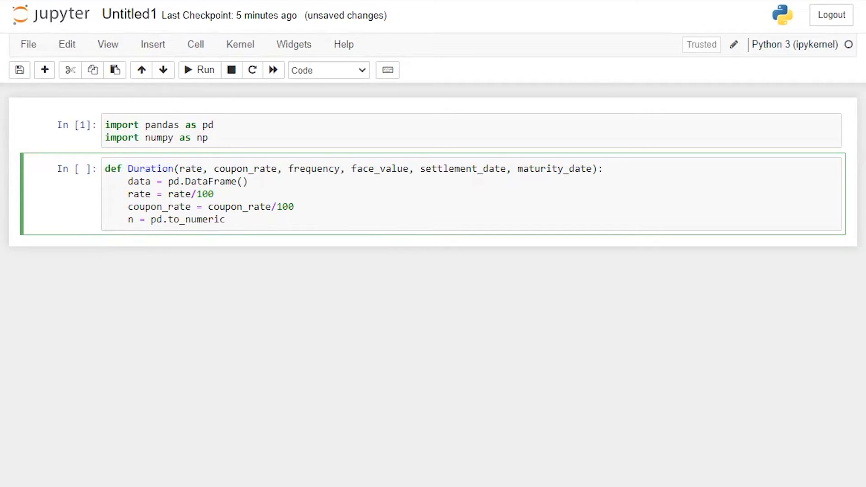
pyautogui.write('()')
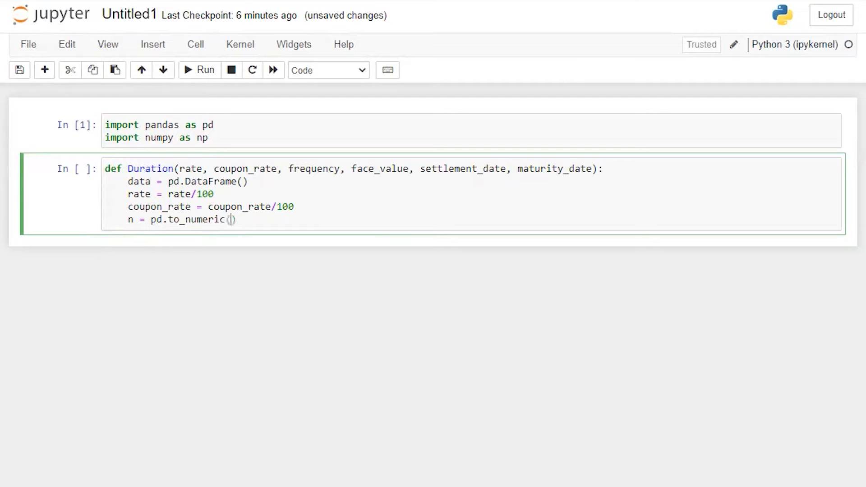
pyautogui.write('pd.')
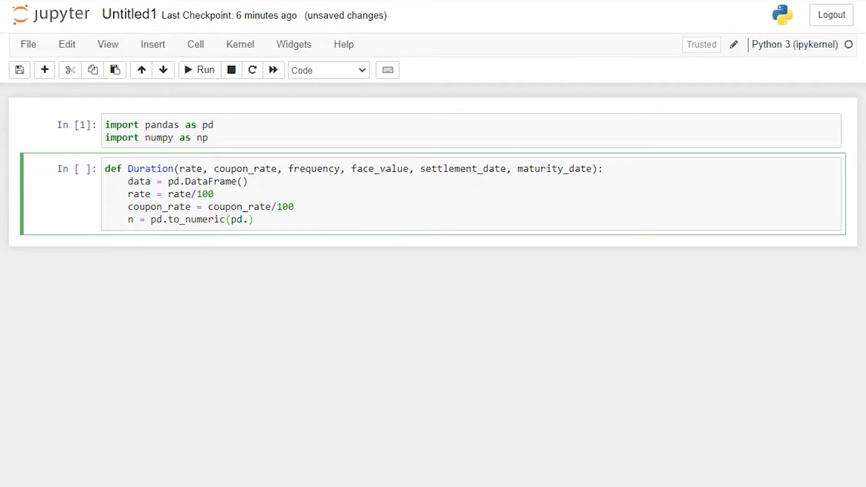
pyautogui.write('to_datetime(ma')
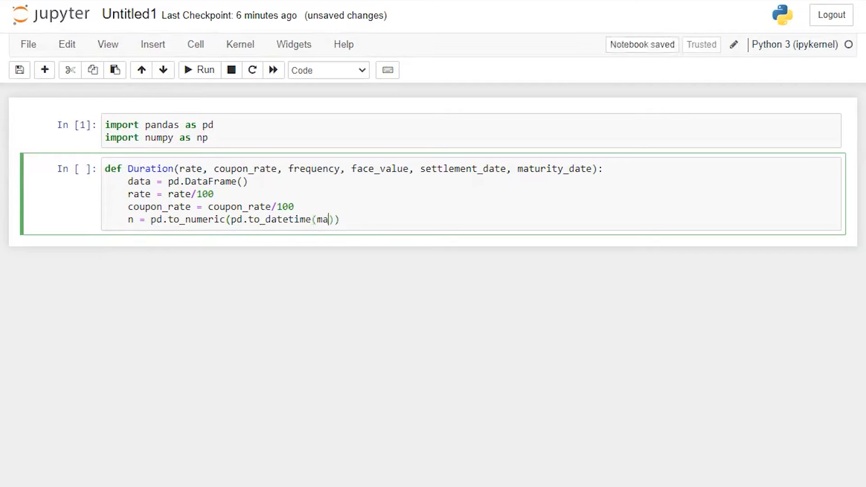
pyautogui.write('turity_date) - pd.')
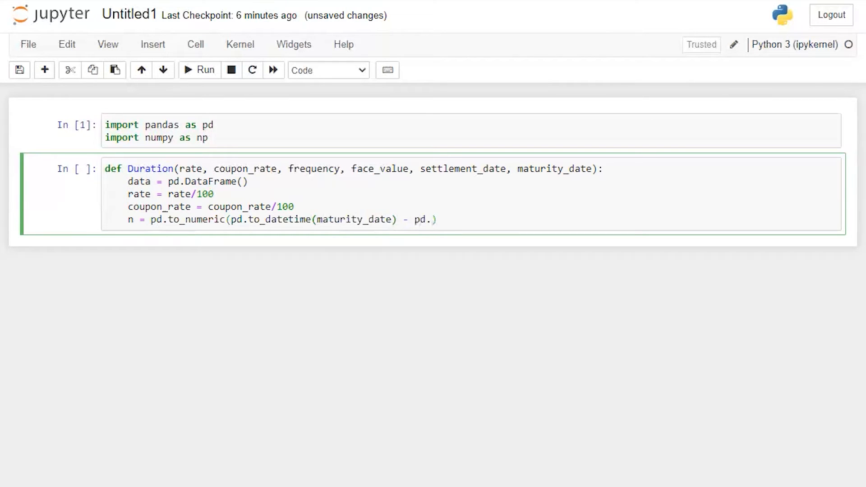
pyautogui.write('to_datetime')
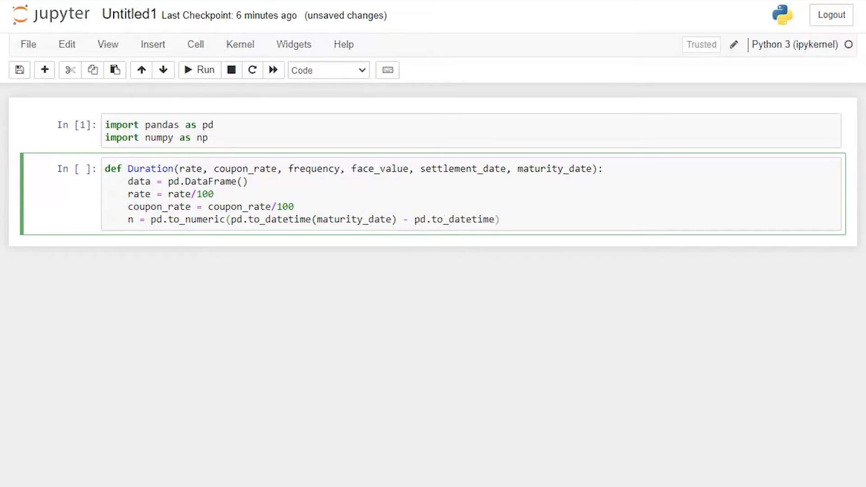
pyautogui.write('set')
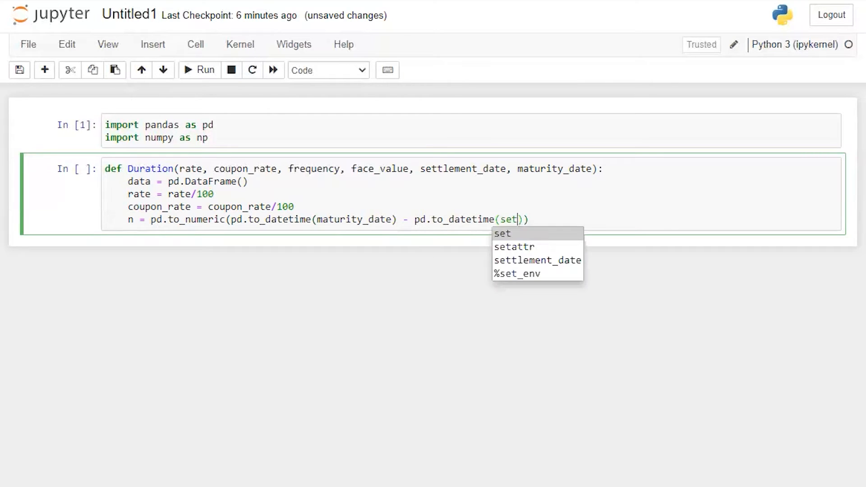
pyautogui.click(536, 260)
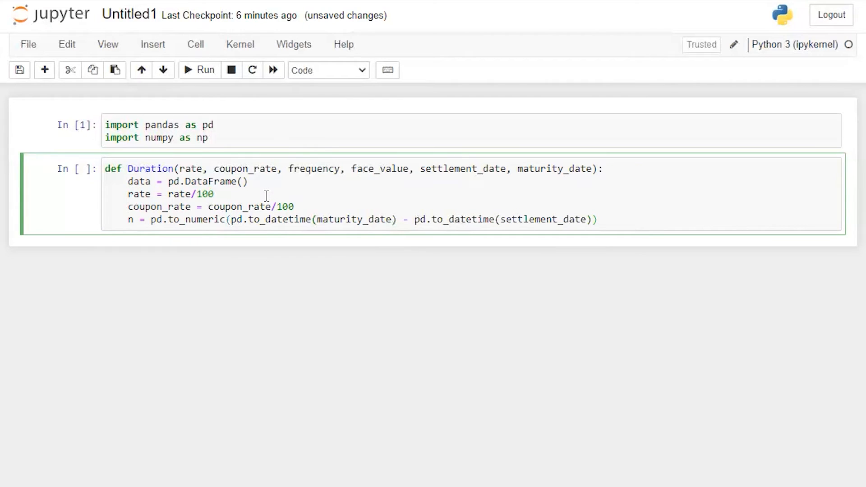
pyautogui.write('(')
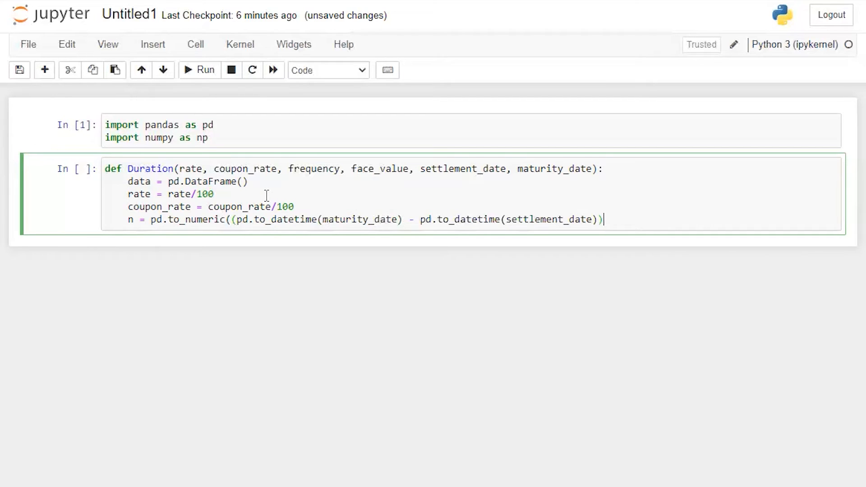
pyautogui.write('/3')
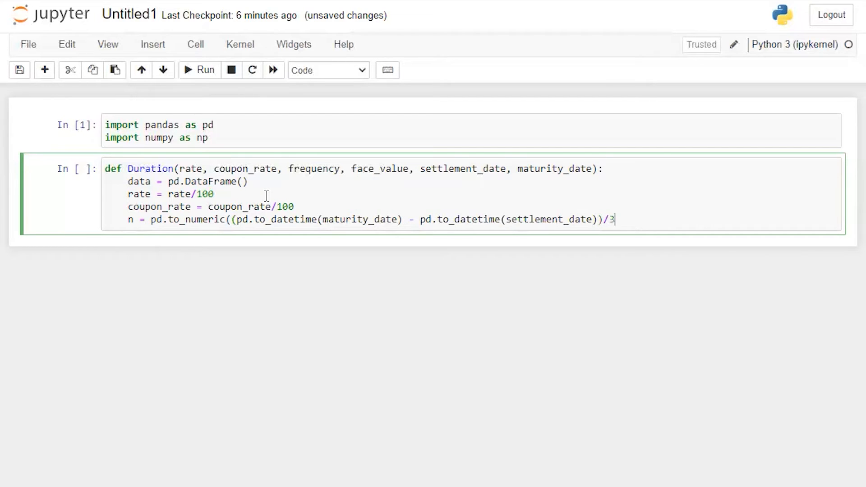
pyautogui.write('65)')
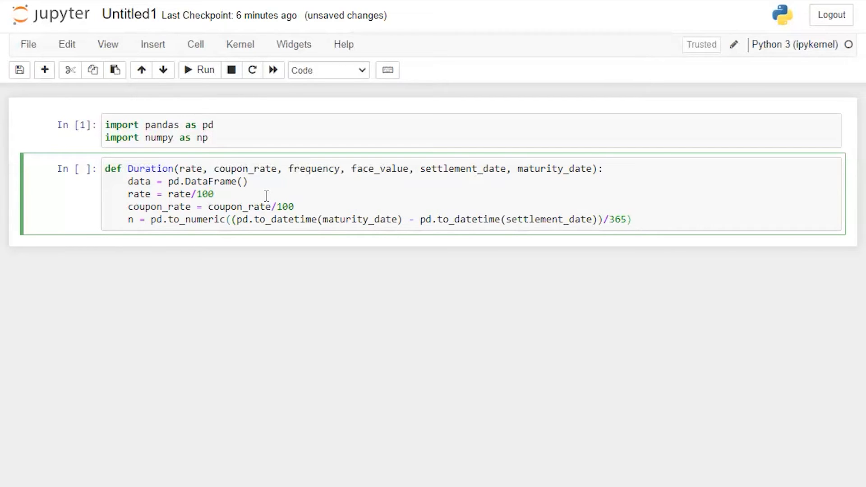
pyautogui.write('.days')
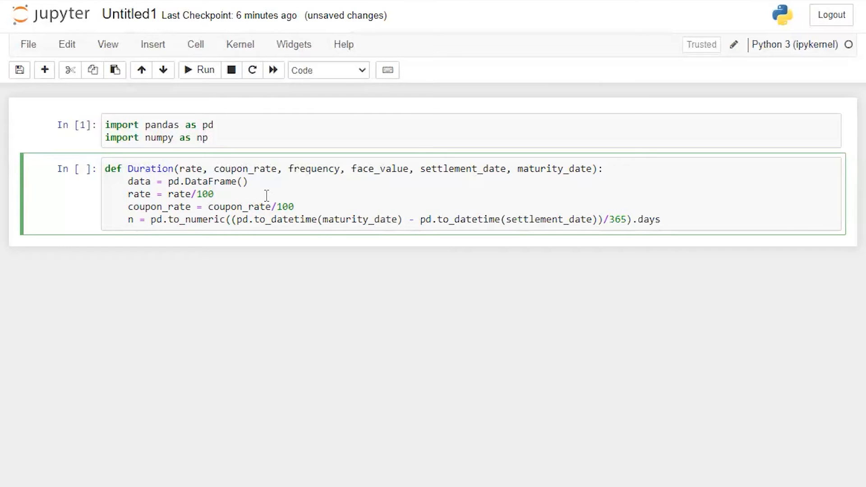
# Compute total_payment = n*frequency and coupon_payment = coupon_rate/frequency * face_value.
pyautogui.write('totl')
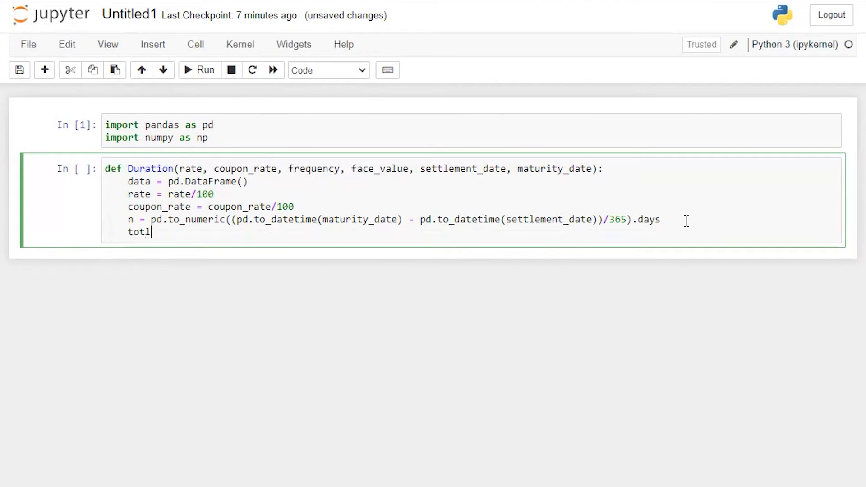
pyautogui.write('al_')
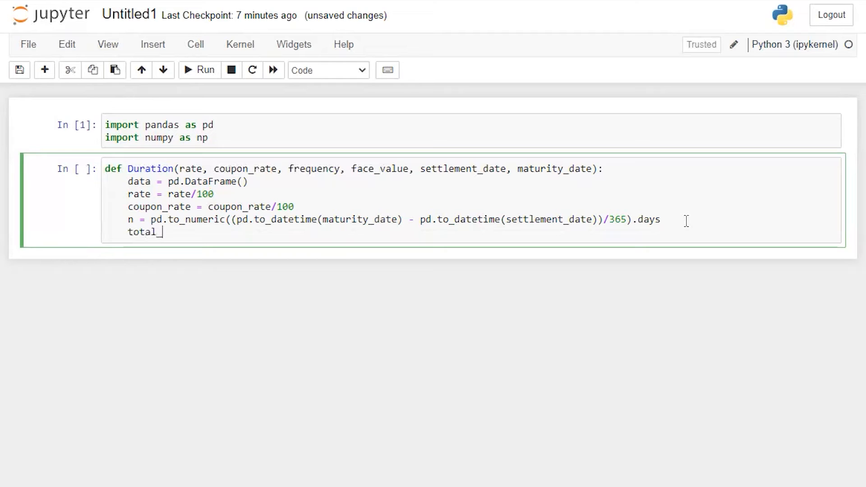
pyautogui.write('payment =')
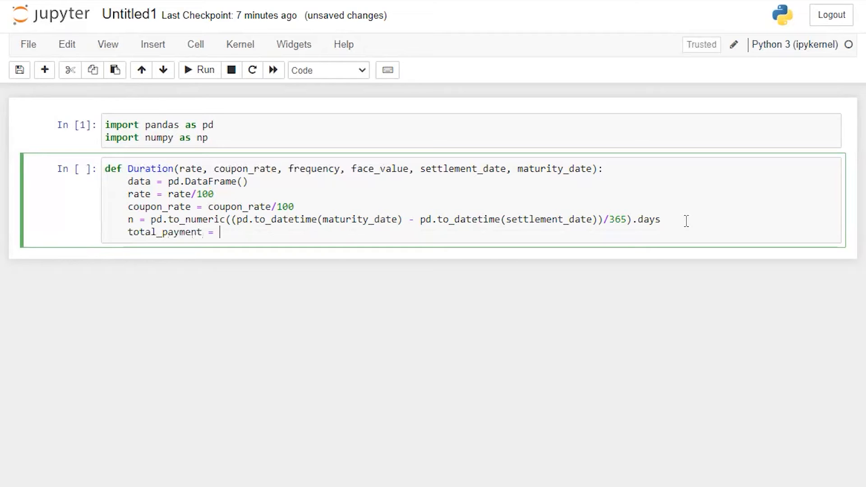
pyautogui.write('n*freq')
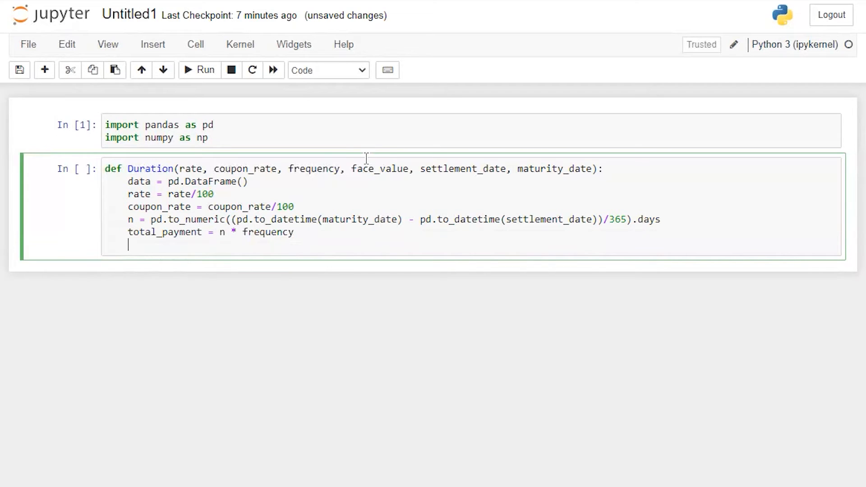
pyautogui.write('coun')
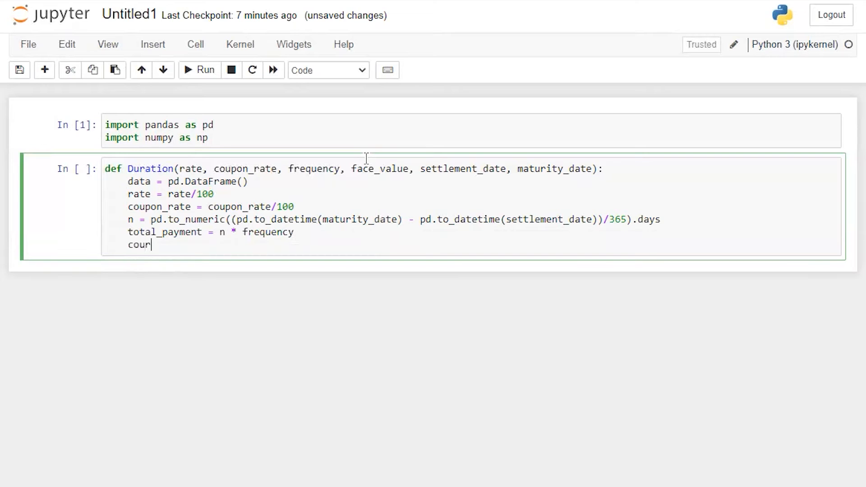
pyautogui.write('pon_rate')
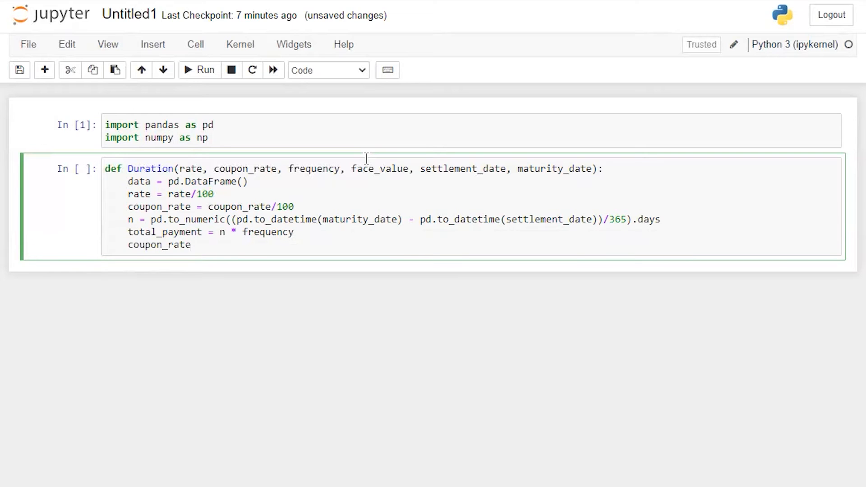
pyautogui.write('_payment =')
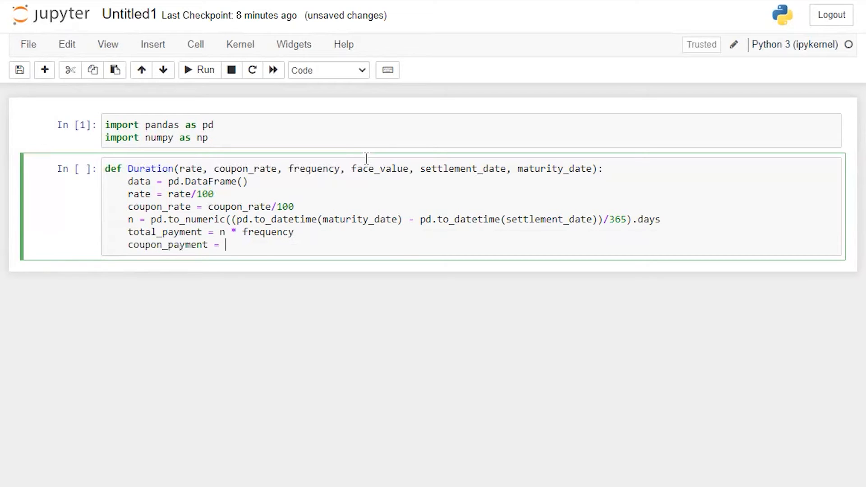
pyautogui.write('coupon_rate/')
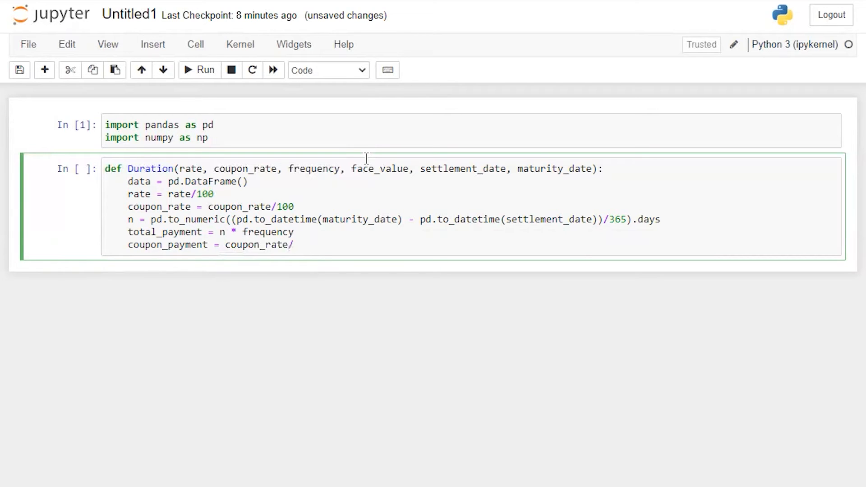
pyautogui.write('frequency * fa')
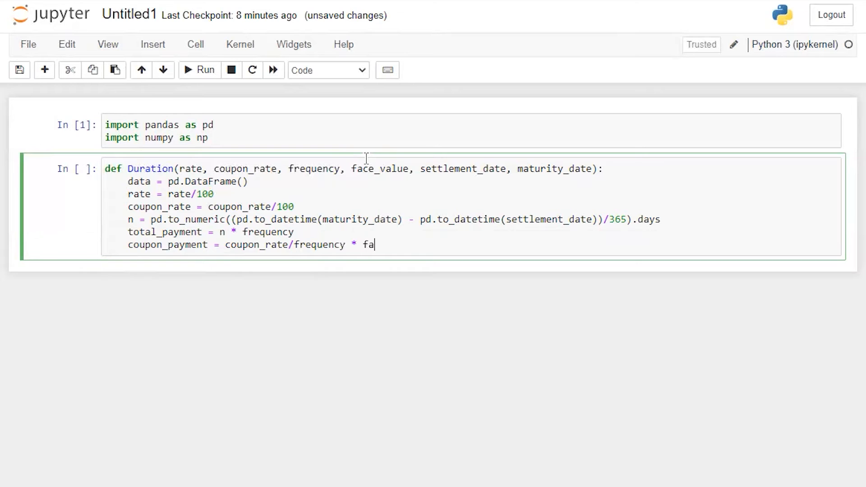
pyautogui.write('ce_value')
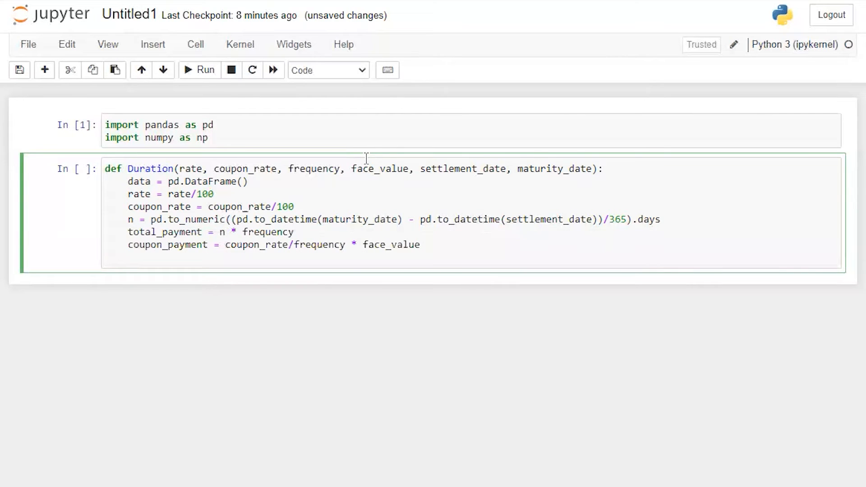
# Build payment as coupon payments repeated (total_payment-1) times plus a final coupon-plus-face_value payment.
pyautogui.write('payment =')
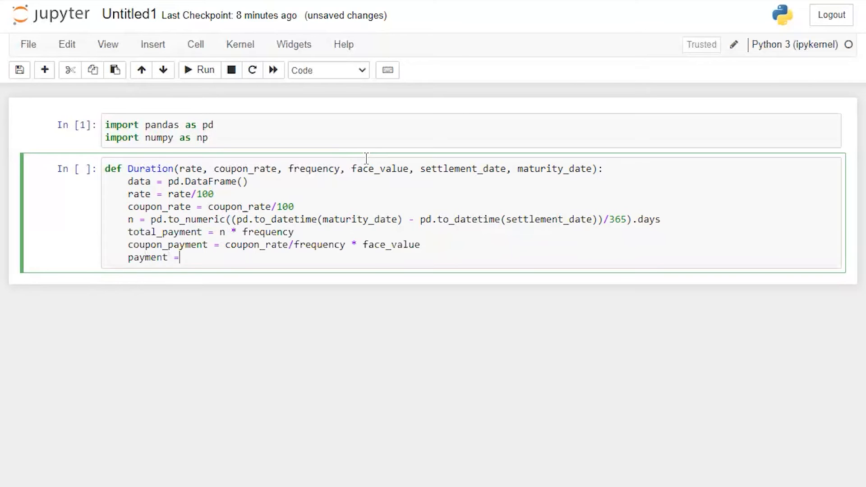
pyautogui.write('[cou')
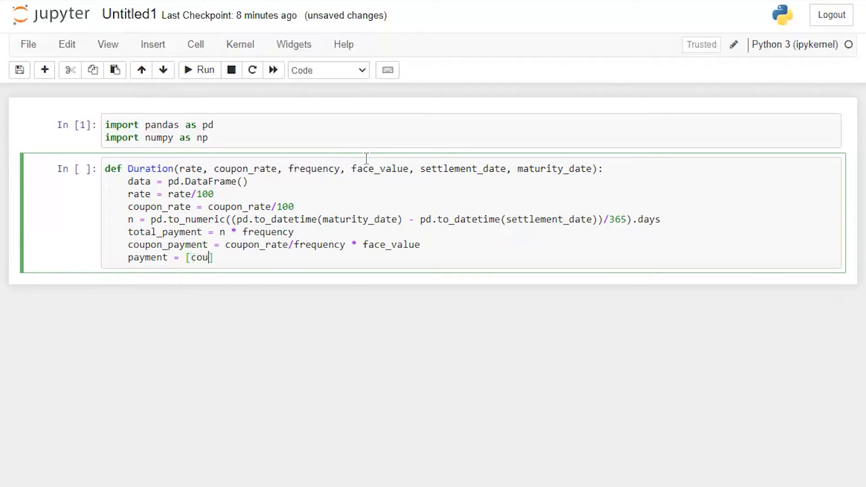
pyautogui.write('pon_payment')
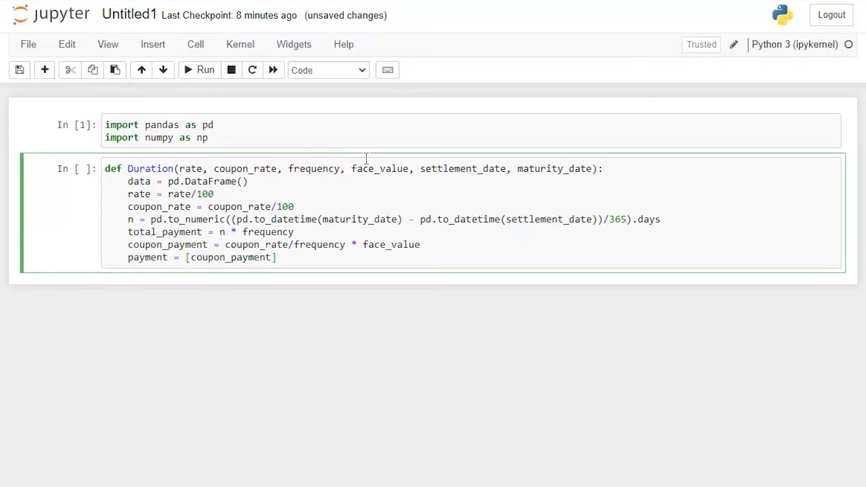
pyautogui.click(277, 257)
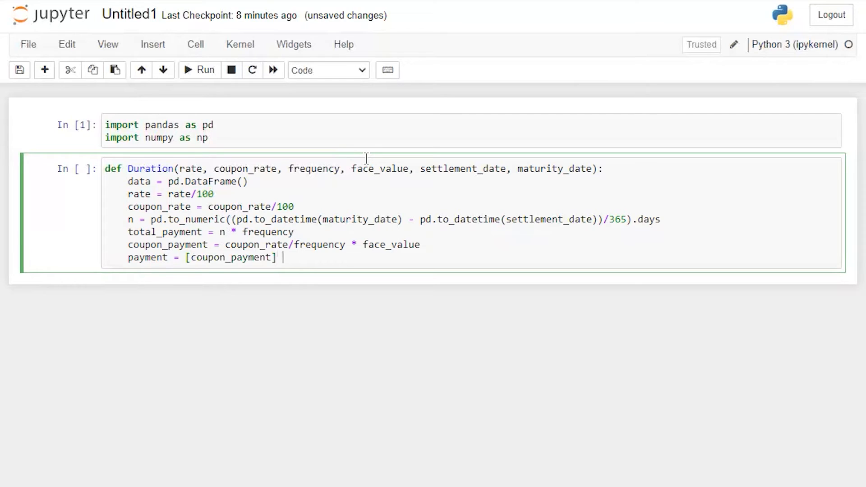
pyautogui.write('*')
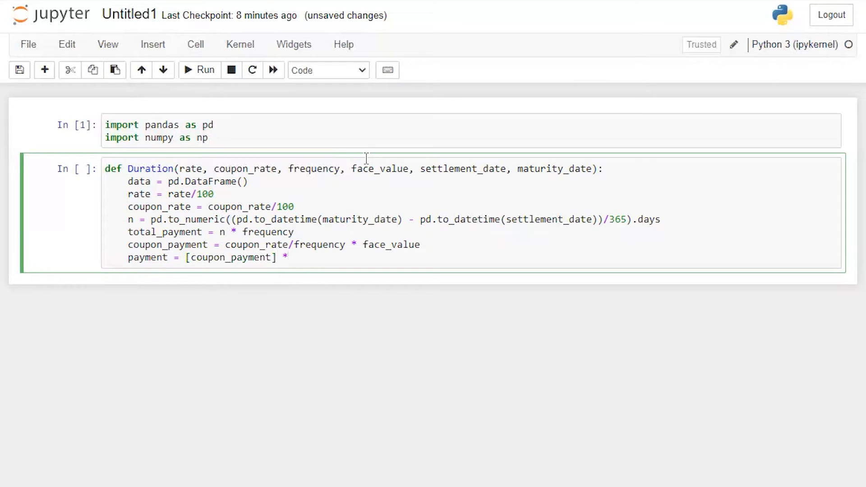
pyautogui.moveTo(110, 172)
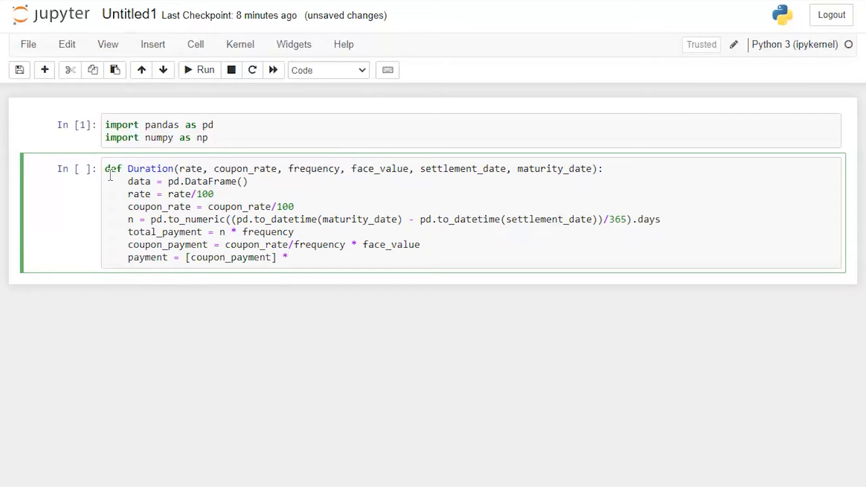
pyautogui.write('(t-')
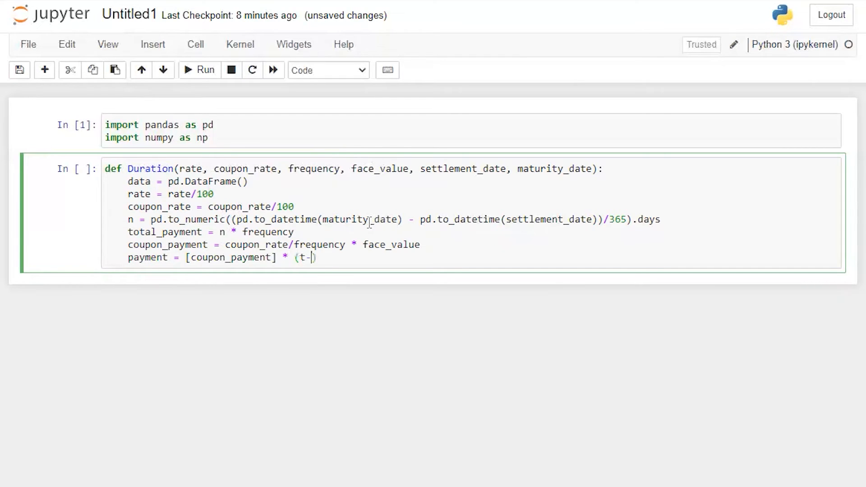
pyautogui.write('1) +')
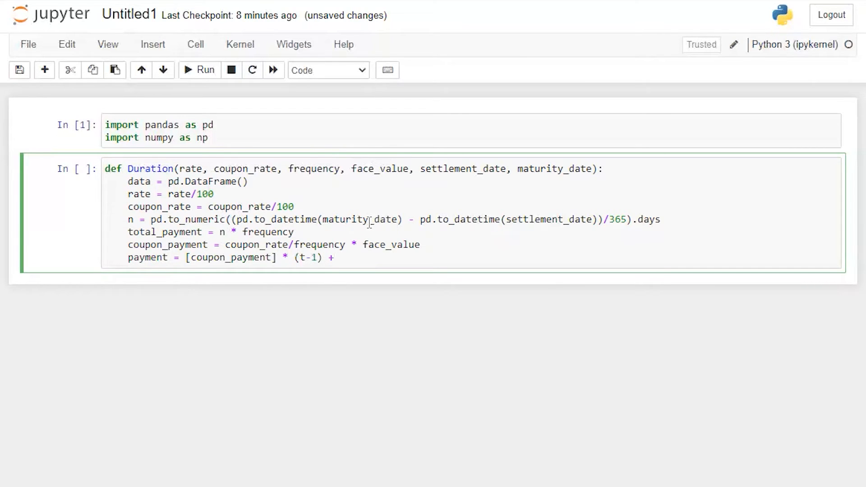
pyautogui.write('()')
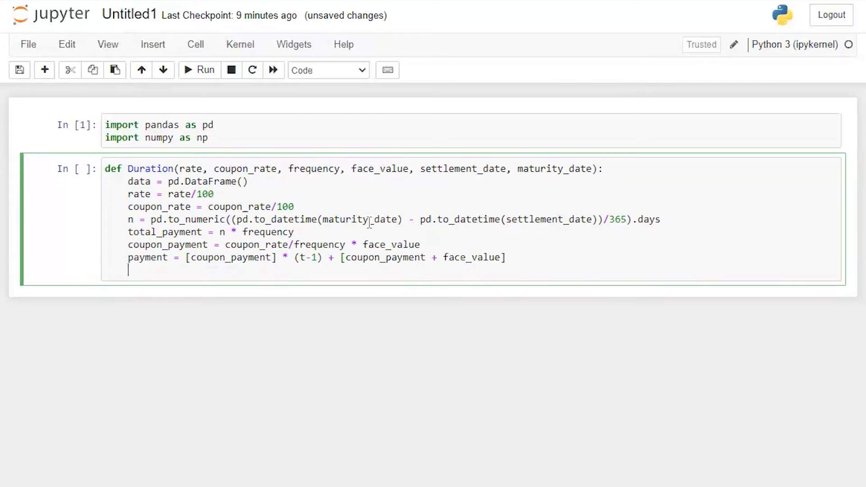
# Set data['period'] = pd.DataFrame(np.arange(1, total_payment + 1)).
pyautogui.write('data[]')
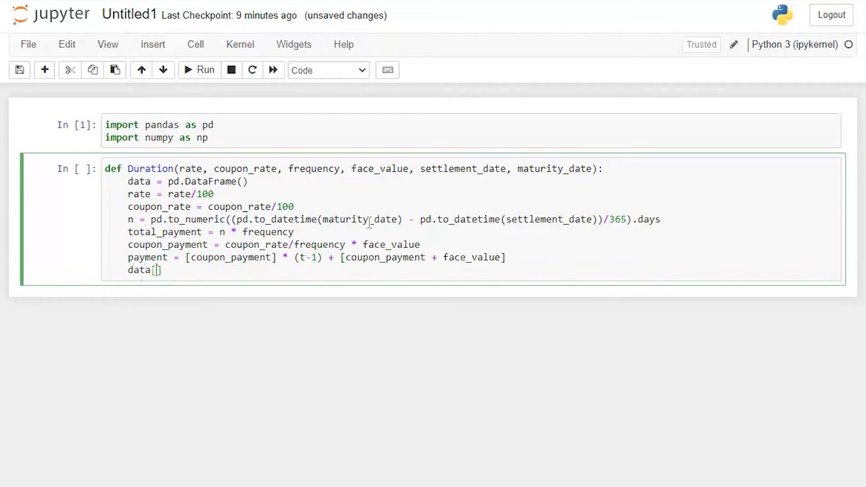
pyautogui.write("'per'")
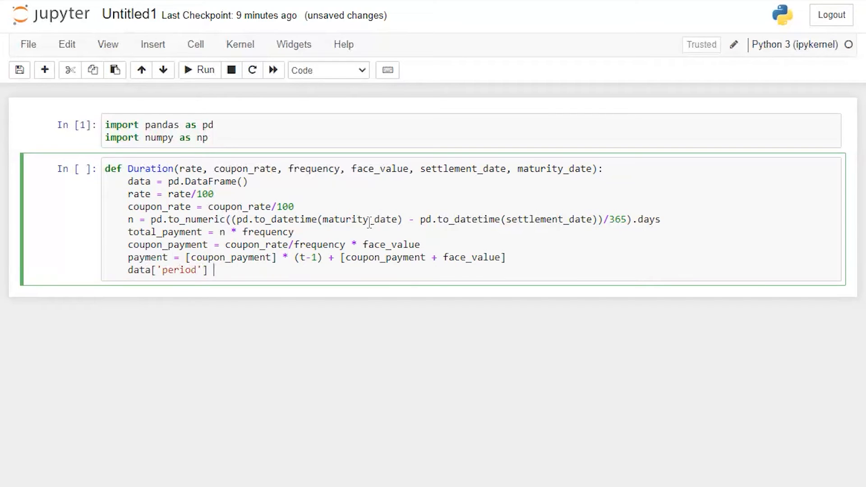
pyautogui.write('= pd.')
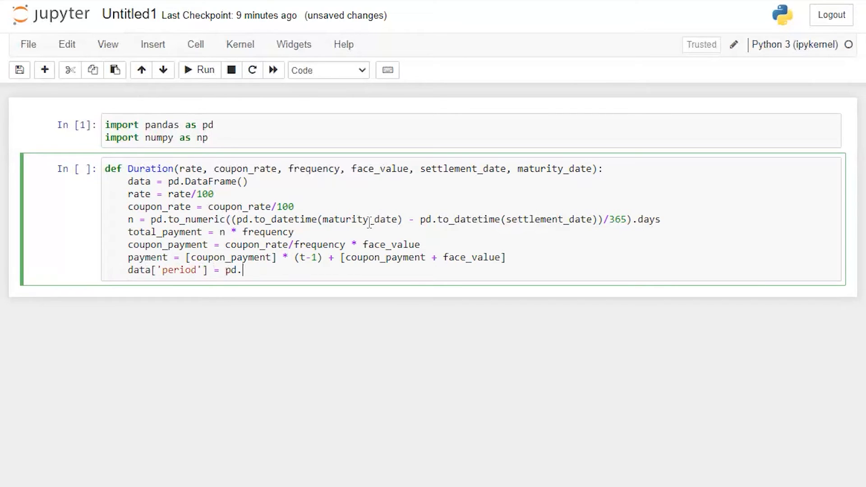
pyautogui.write('DataFrame')
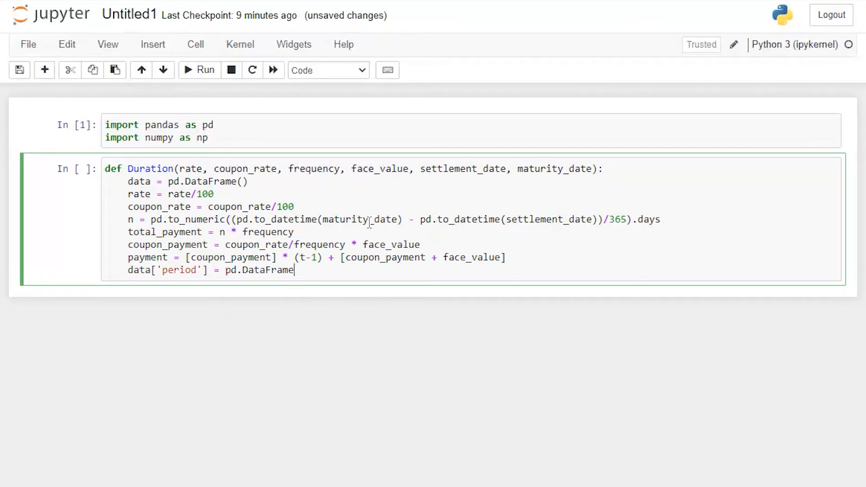
pyautogui.write('(np.ar')
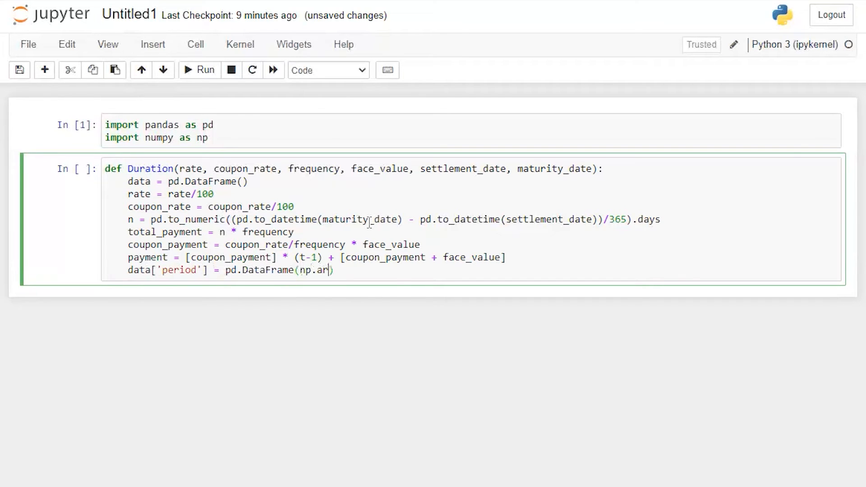
pyautogui.write('ange(1)')
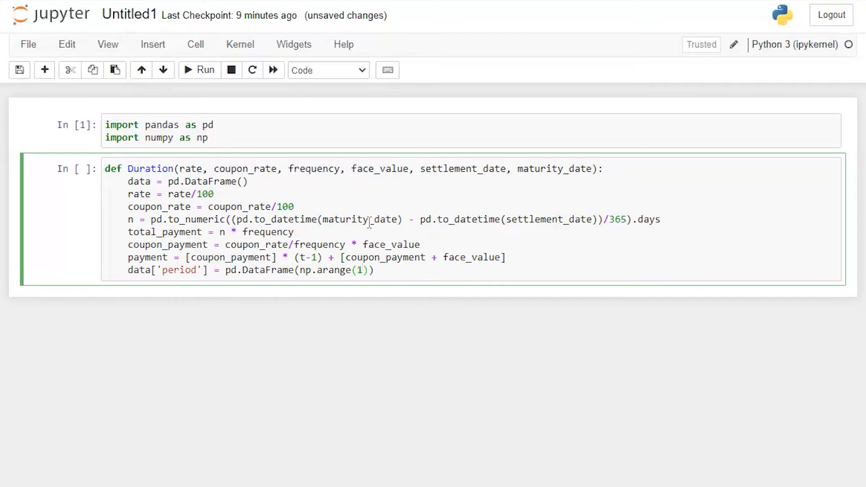
pyautogui.write(',total_payment')
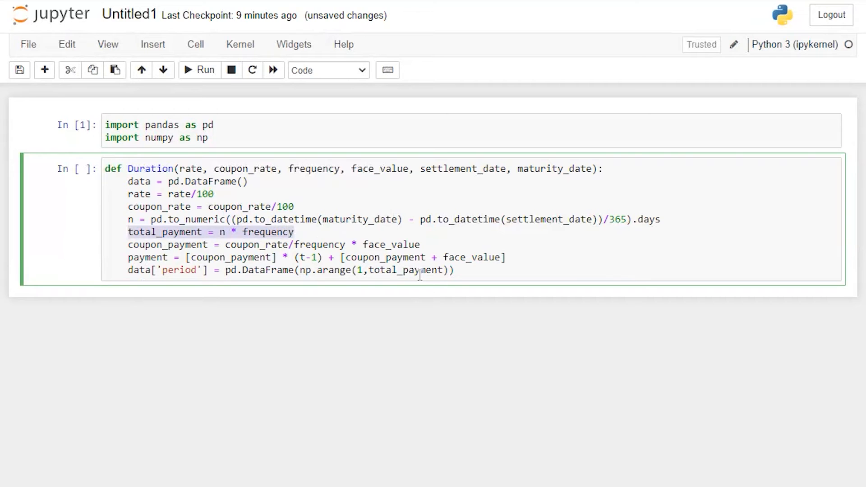
pyautogui.write('+')
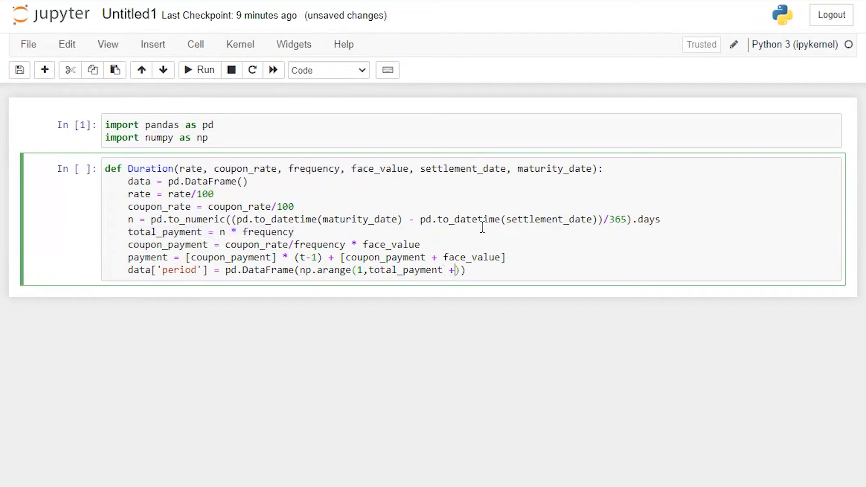
pyautogui.write('1')
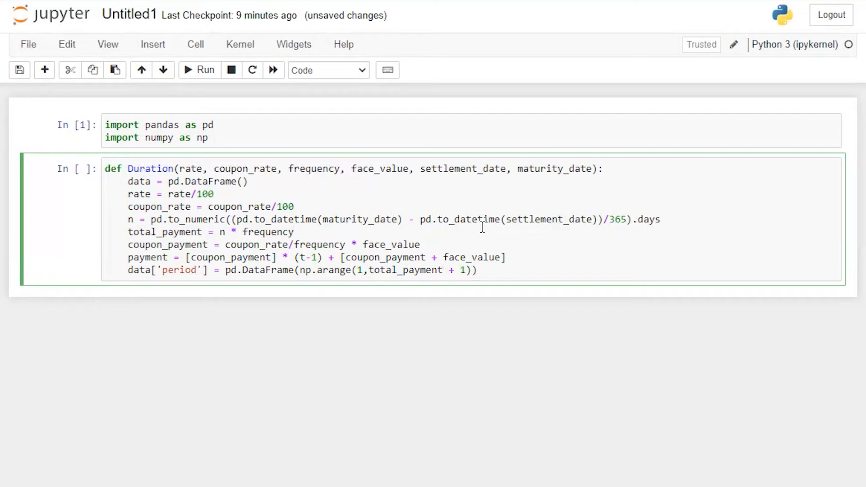
# Highlight the total_payment references in the formula and the period range line.
pyautogui.doubleClick(404, 270)
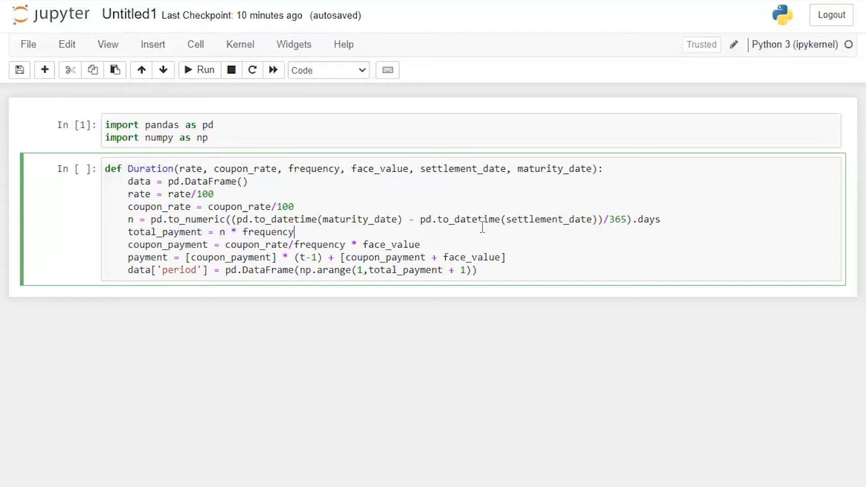
pyautogui.doubleClick(267, 232)
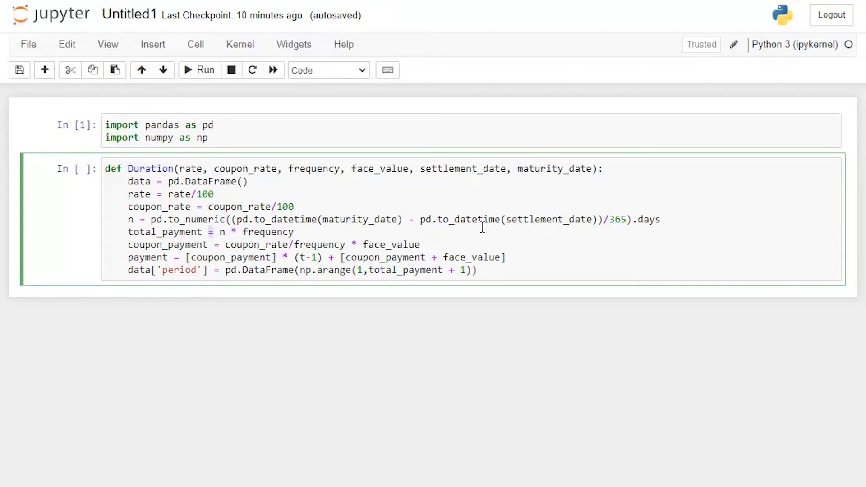
pyautogui.doubleClick(267, 232)
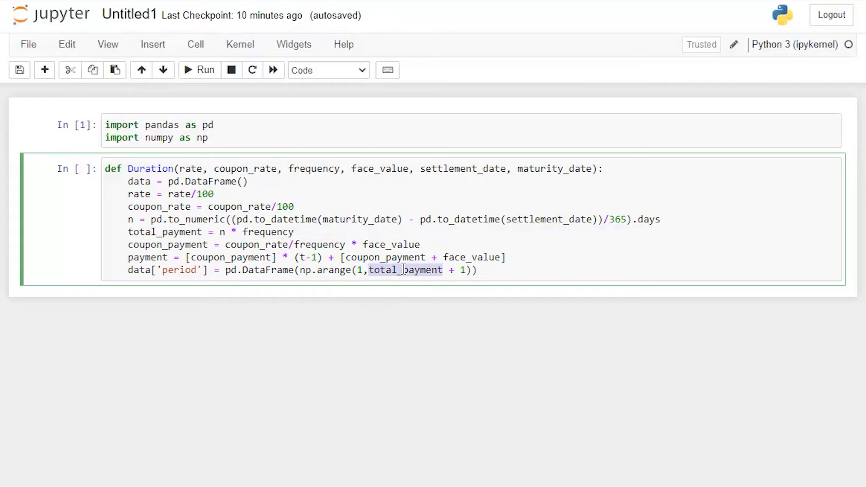
# Set data['payment'] = pd.DataFrame(payment).
pyautogui.write('data[]')
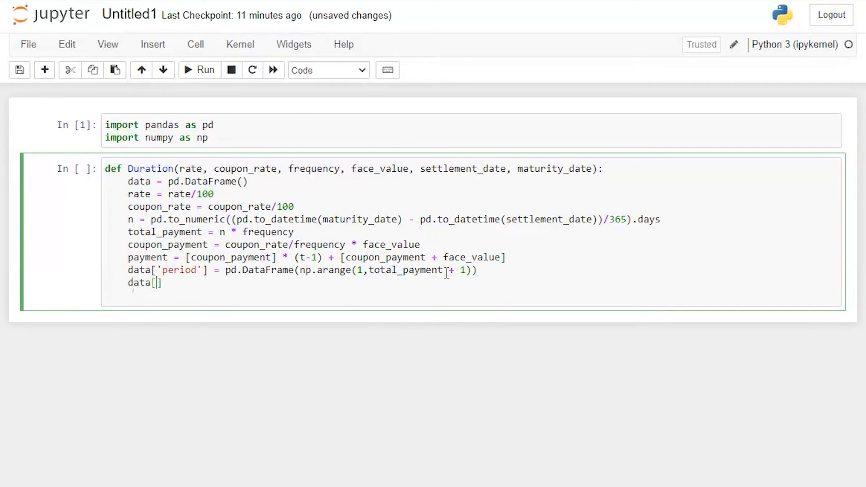
pyautogui.write("'payment'")
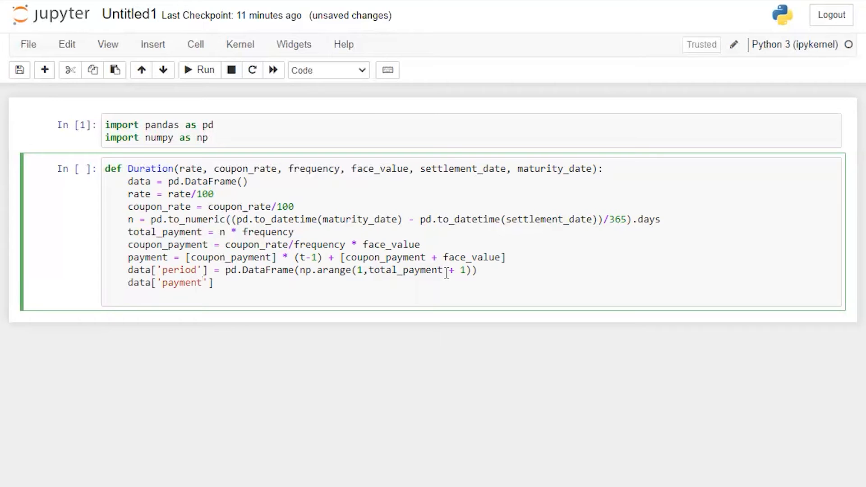
pyautogui.write('= pd.Da')
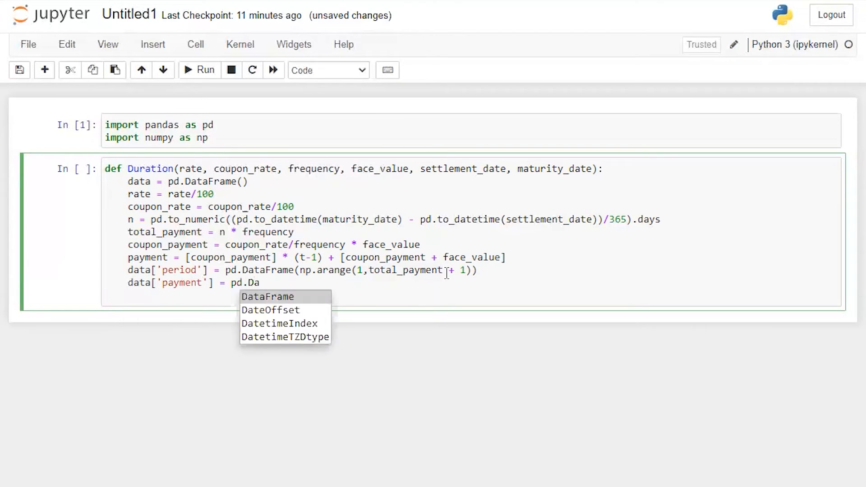
pyautogui.click(267, 297)
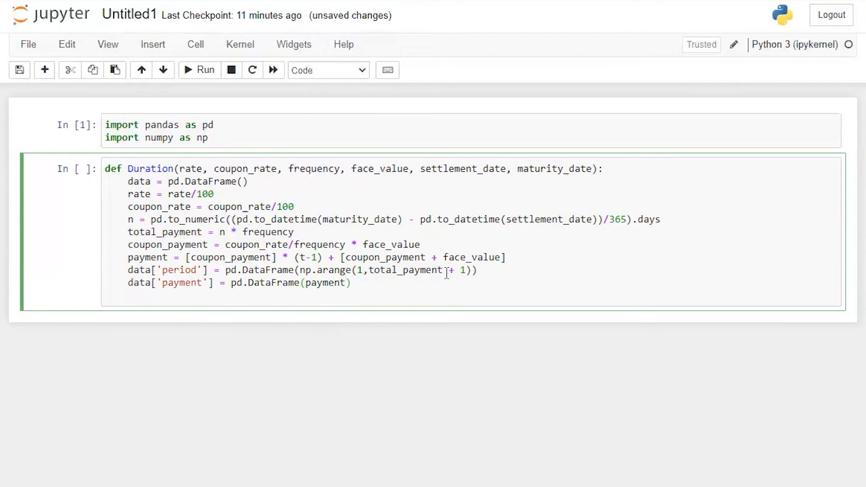
# Set data['dcoupon'] = data['payment'] / (1 + rate/frequency)**data['period'].
pyautogui.write("data['']")
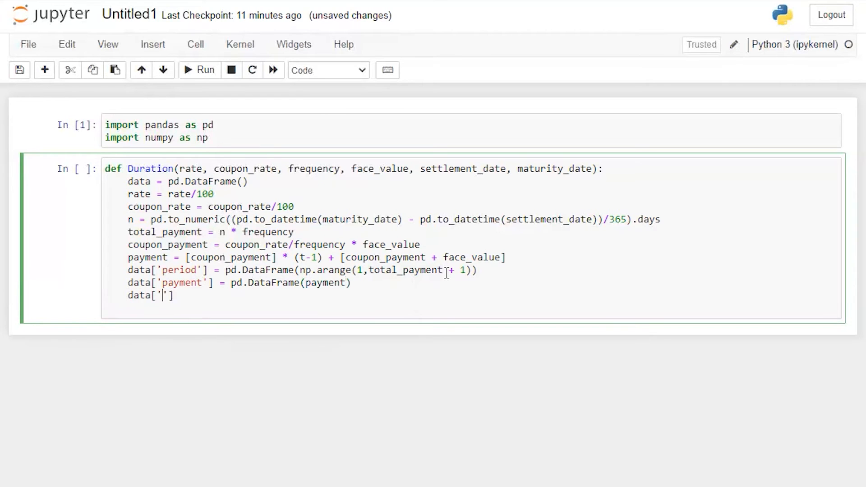
pyautogui.write('dco')
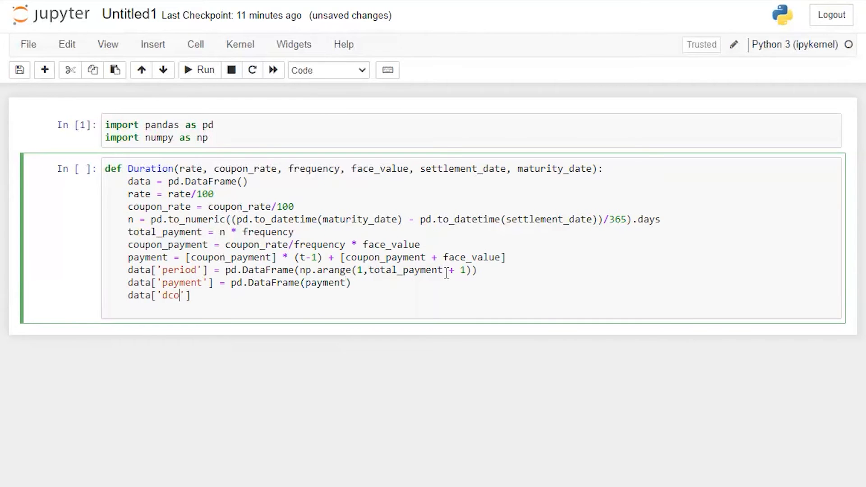
pyautogui.write('upon')
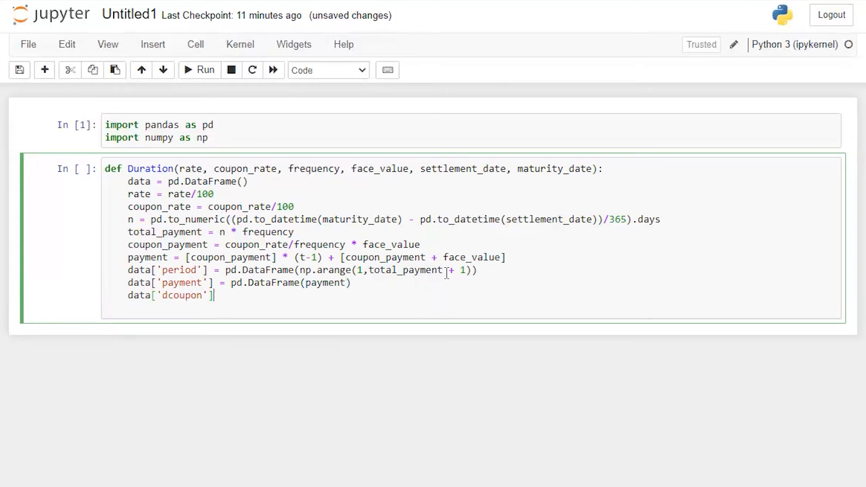
pyautogui.write('=')
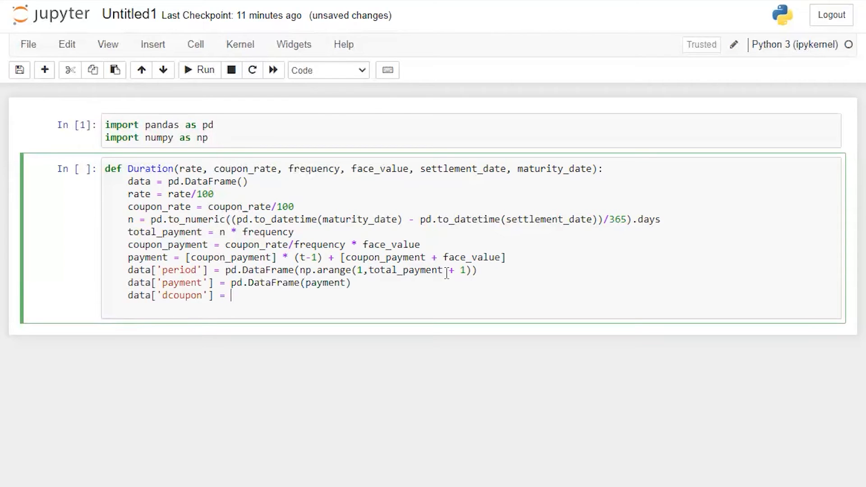
pyautogui.write("data['']")
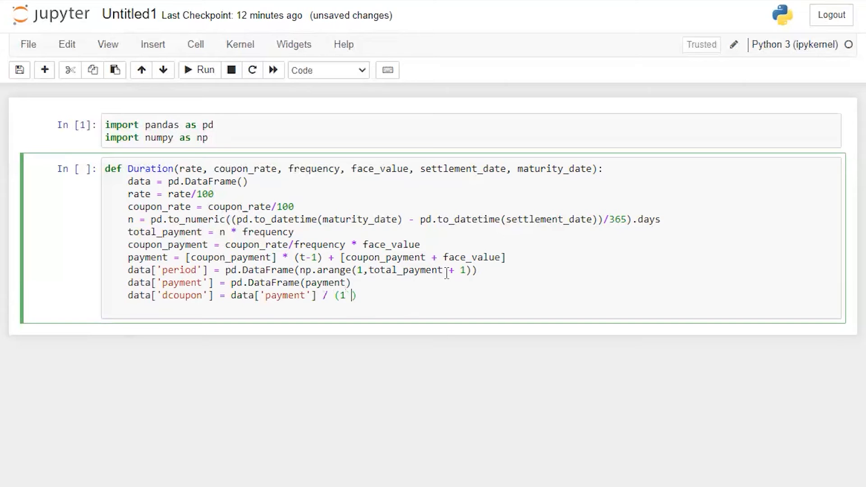
pyautogui.write('+ rate/frequency')
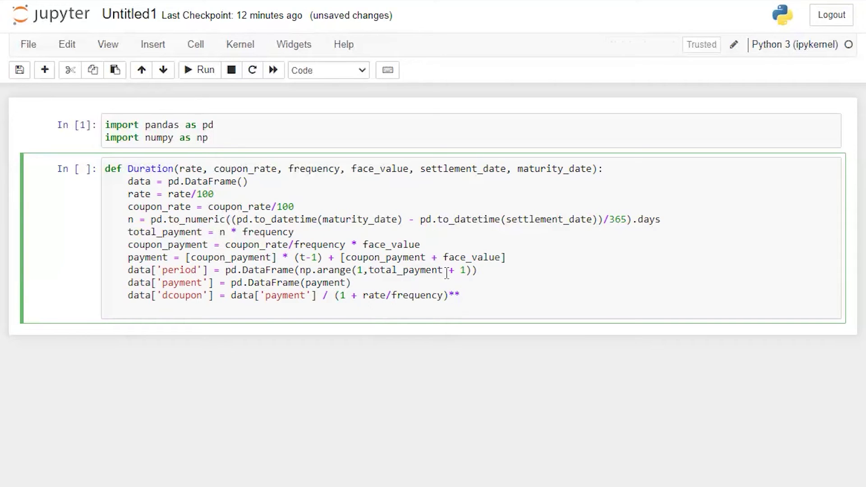
pyautogui.write("data['period'])")
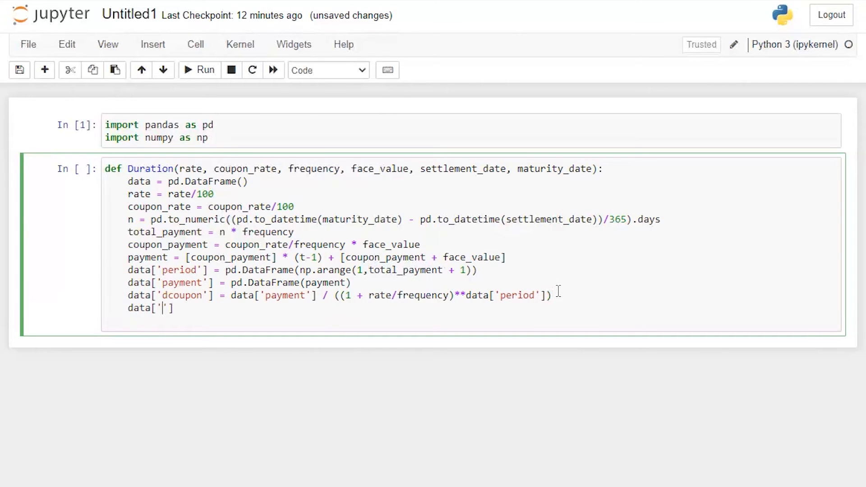
# Set data['pv'] = data['dcoupon']/frequency * data['period'] / data['dcoupon'].sum().
pyautogui.write("pv'] = d")
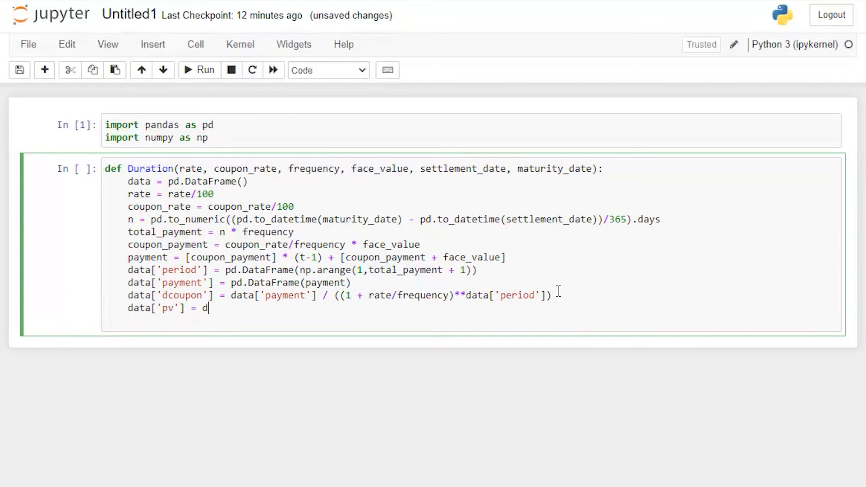
pyautogui.write("at['c'")
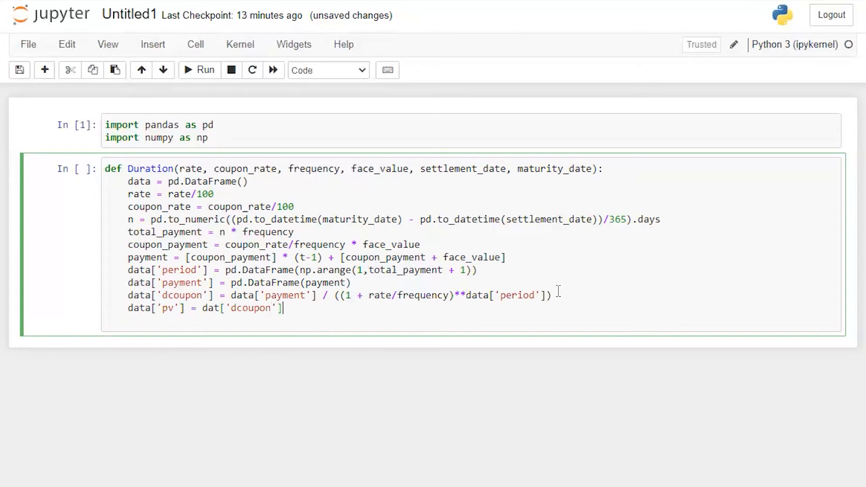
pyautogui.write('/ fre')
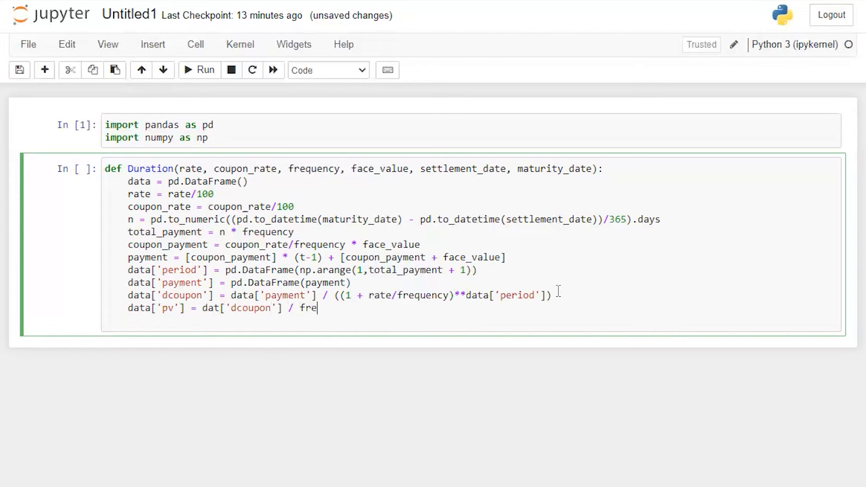
pyautogui.write('quency * data')
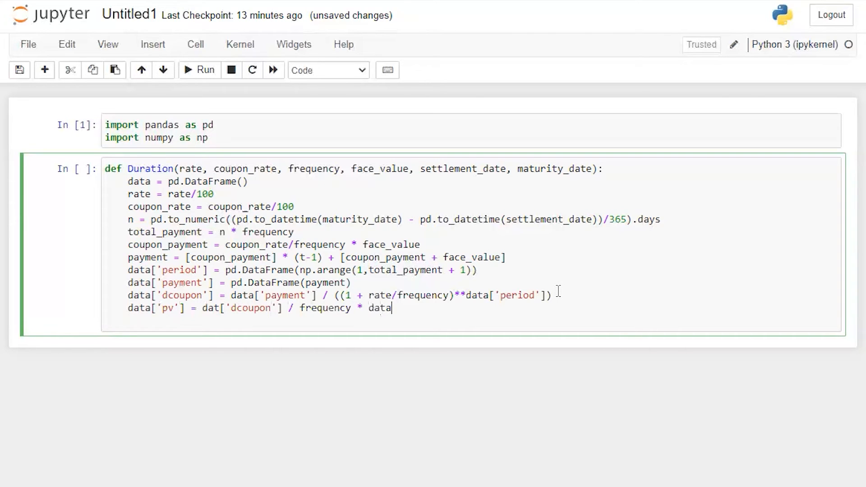
pyautogui.write("['period']")
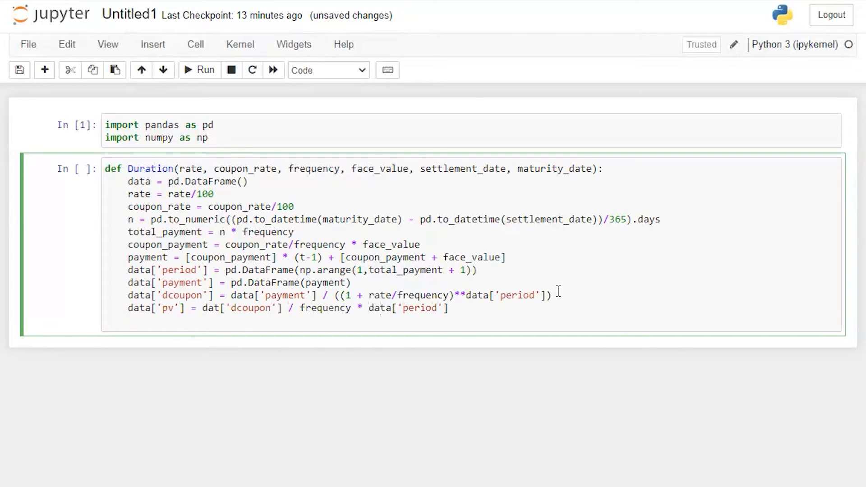
pyautogui.write("/data['dcouon']")
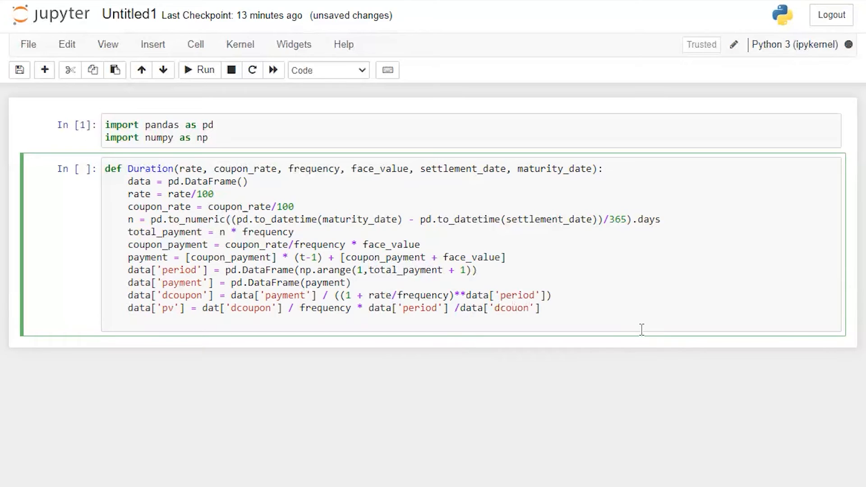
pyautogui.write('.su')
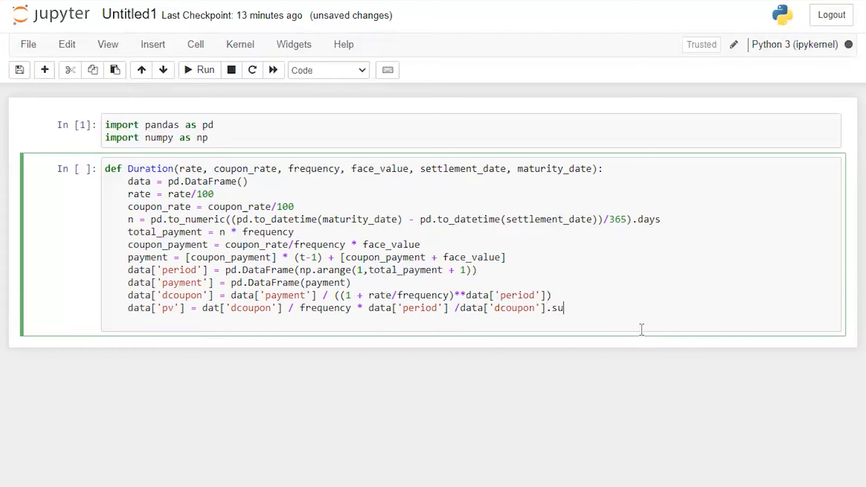
pyautogui.write('m()')
pyautogui.write('duration =')
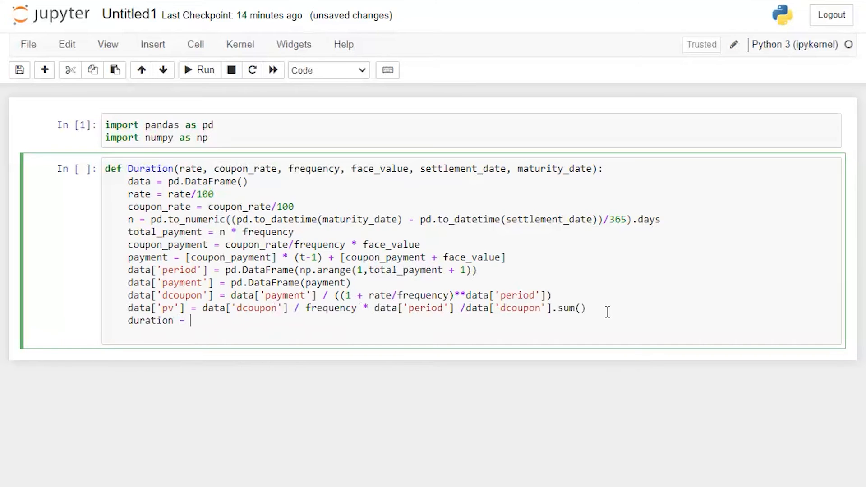
# Set duration = data['pv'].sum(), m_duration = duration/(1+rate/frequency), return both and run the cell.
pyautogui.write("data['pv']")
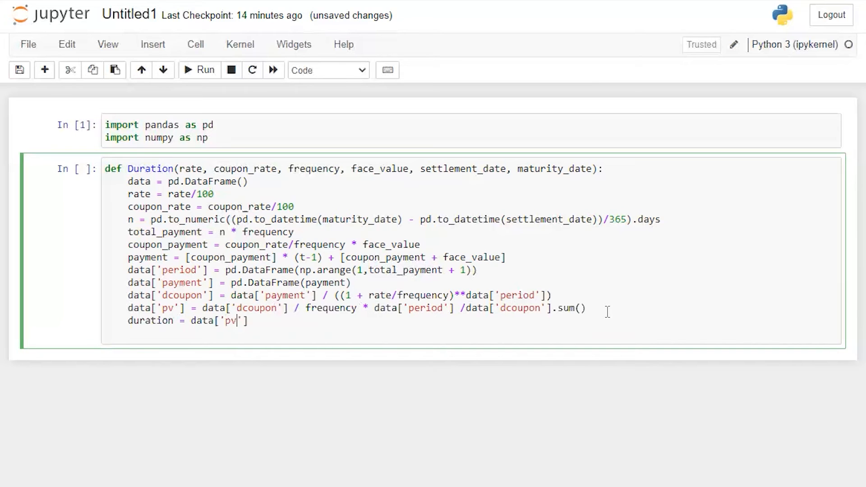
pyautogui.write('.sum(')
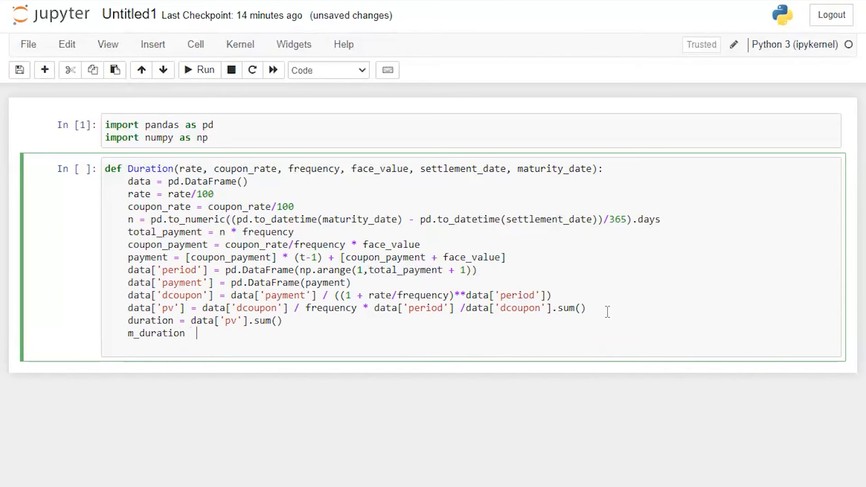
pyautogui.write('= duration')
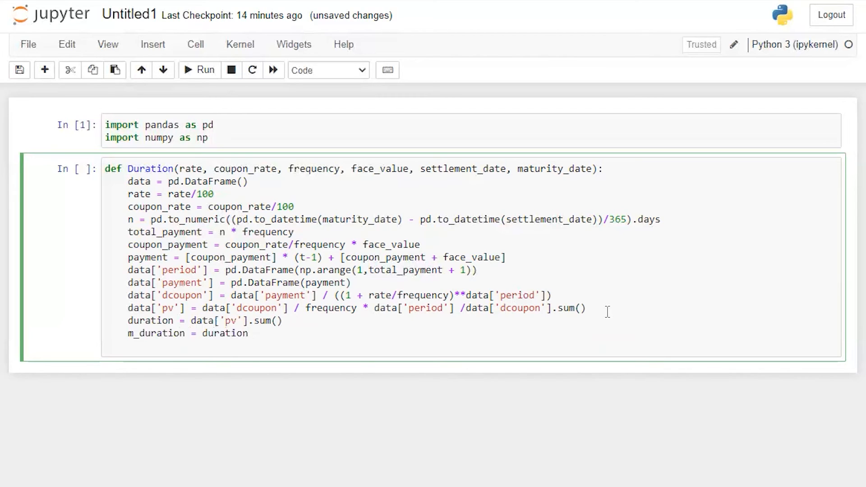
pyautogui.write('/ ()')
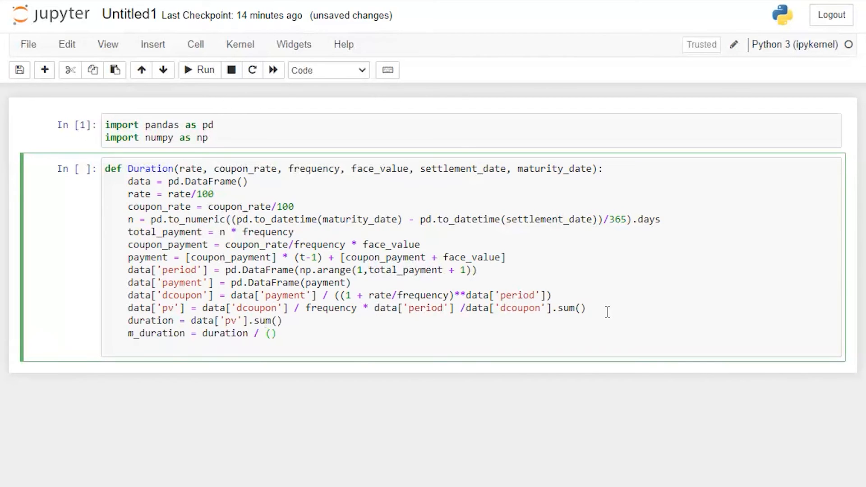
pyautogui.write('1+rate')
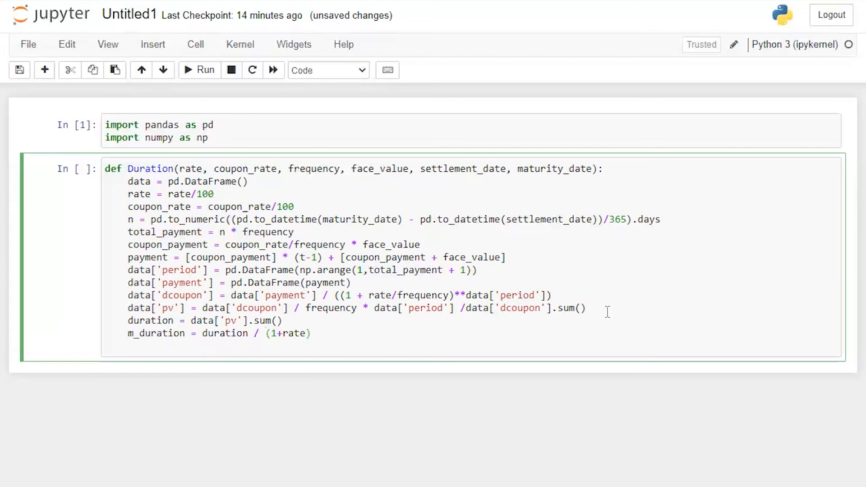
pyautogui.write('/frequency')
pyautogui.write('return')
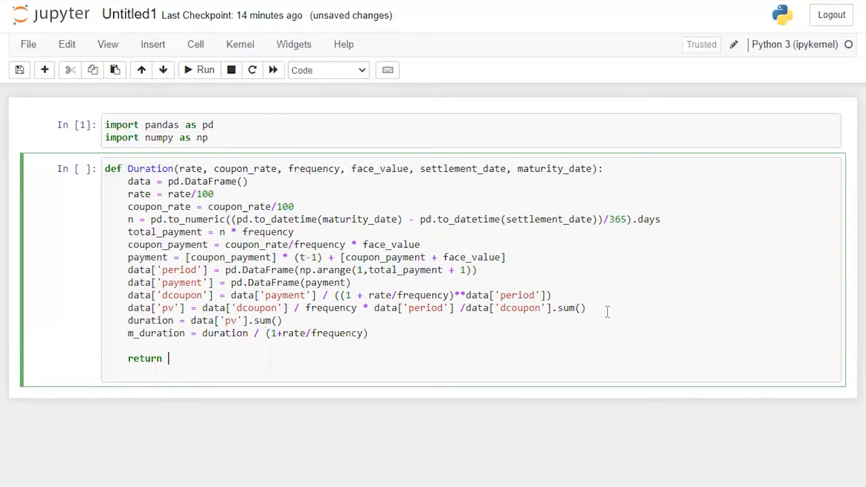
pyautogui.write('duration, m_duration')
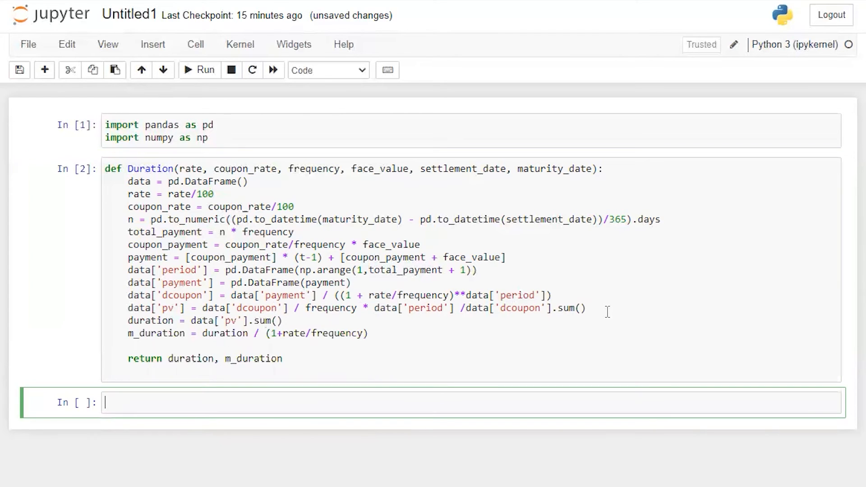
# Run Duration(6, 10, 2, 100, '1-1-2020', '10/10/2025'), which raises a TypeError.
pyautogui.scroll(3)
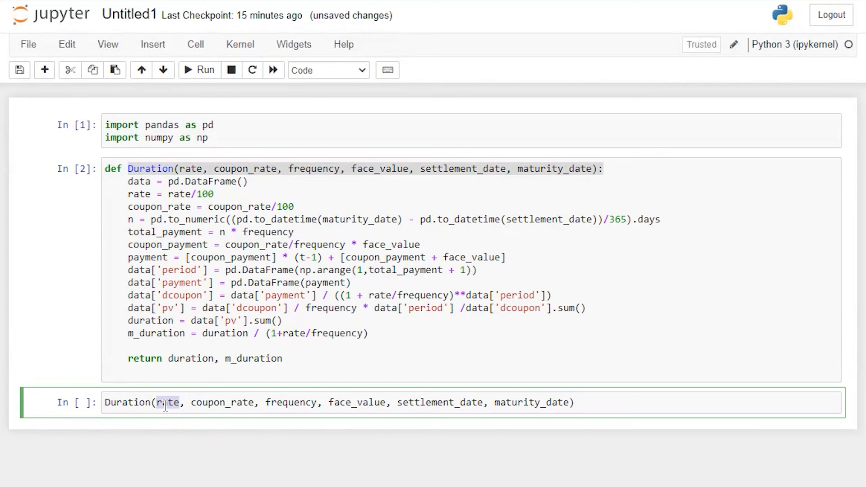
pyautogui.write('6')
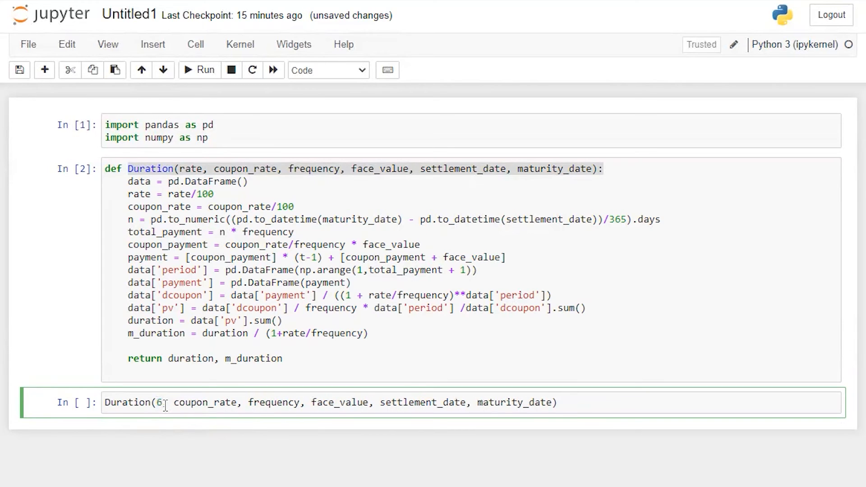
pyautogui.write('1')
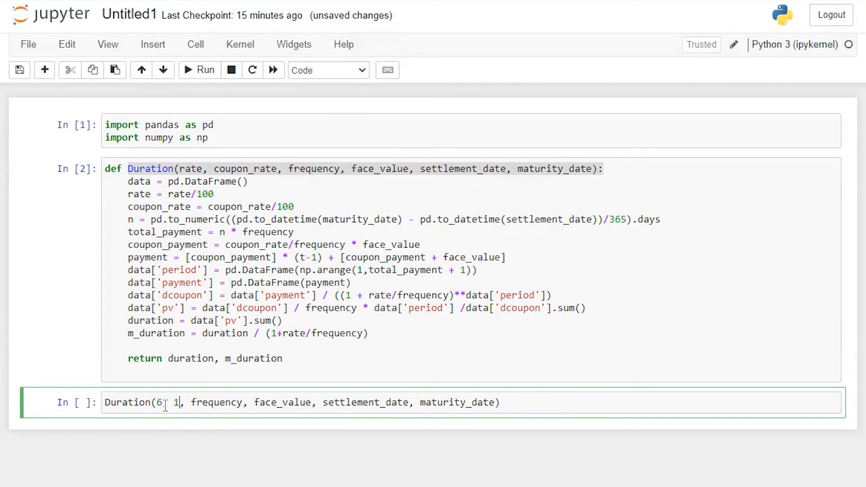
pyautogui.write('0')
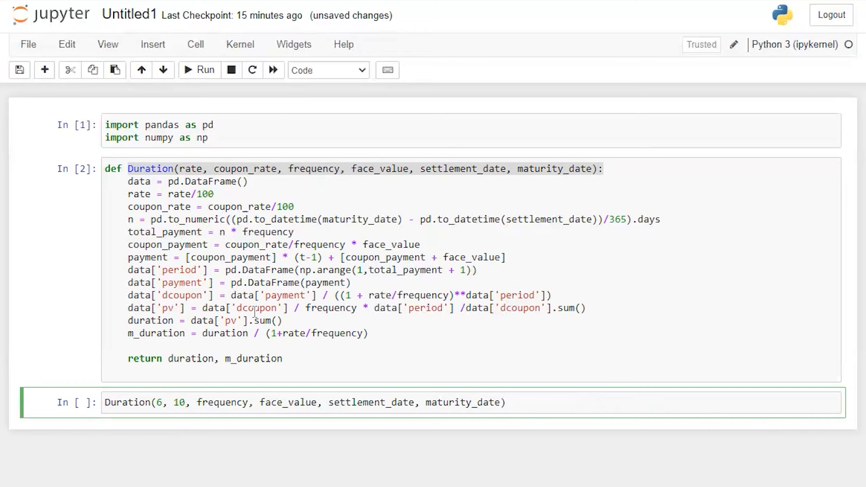
pyautogui.click(249, 402)
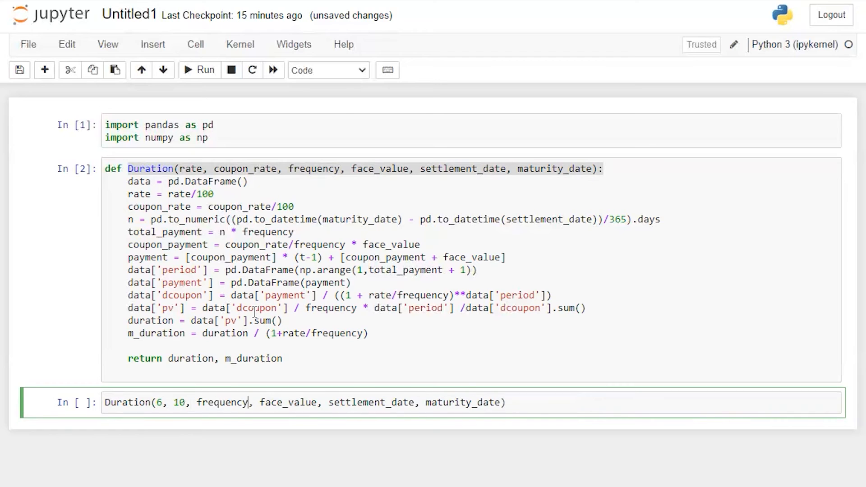
pyautogui.write('100')
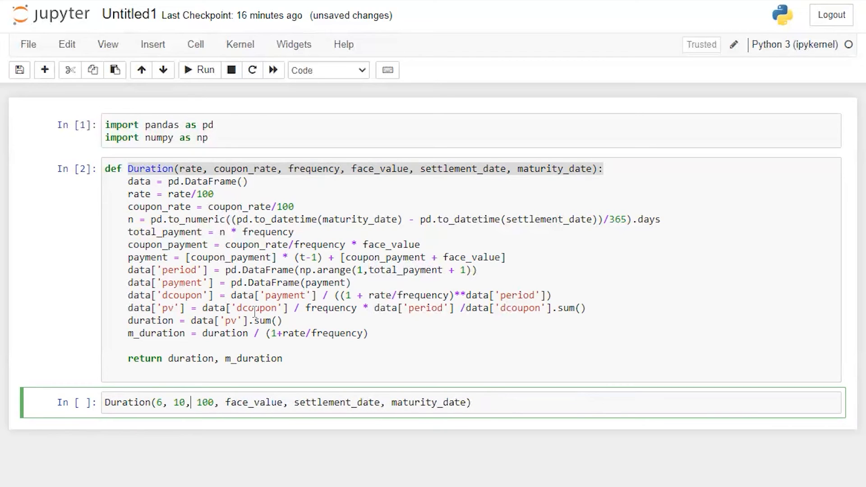
pyautogui.write('2,')
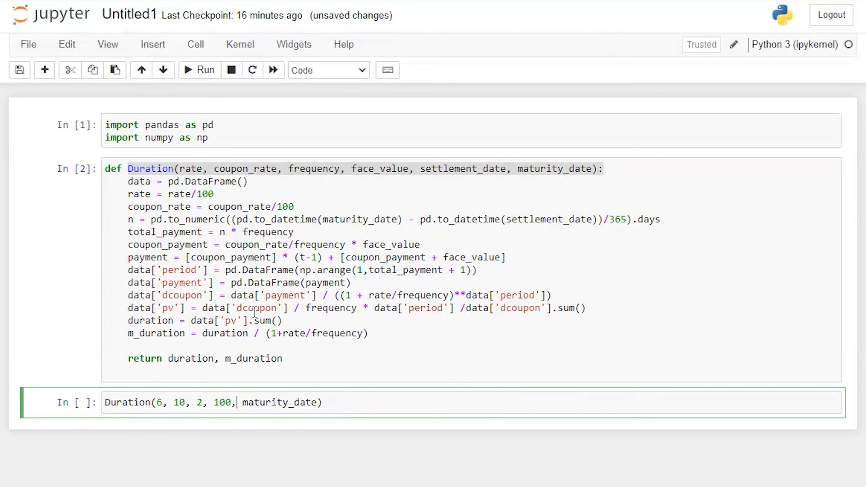
pyautogui.write("'1-1-'")
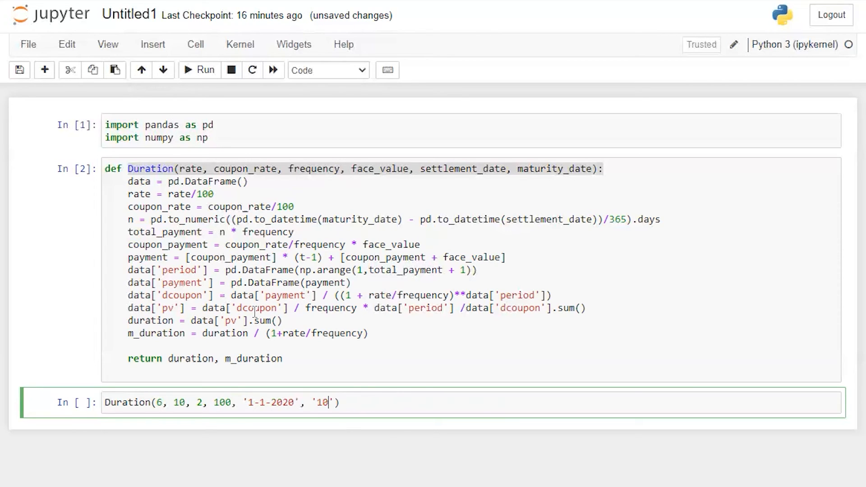
pyautogui.write('/10/202')
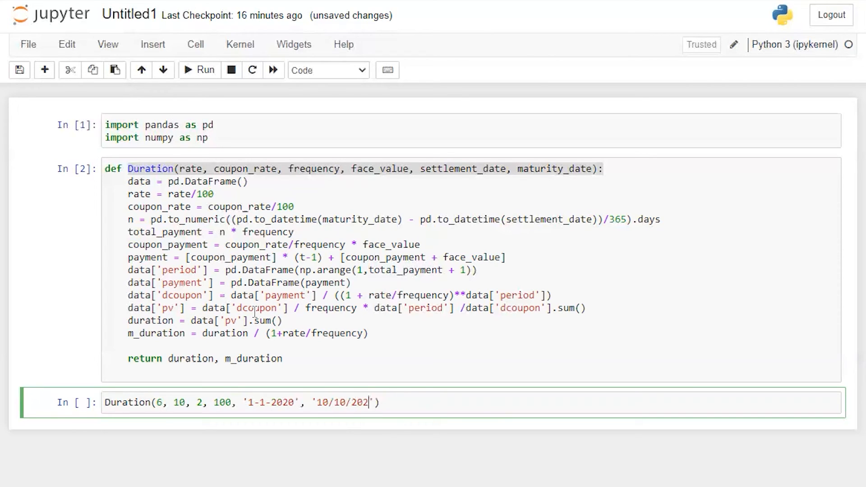
pyautogui.click(198, 69)
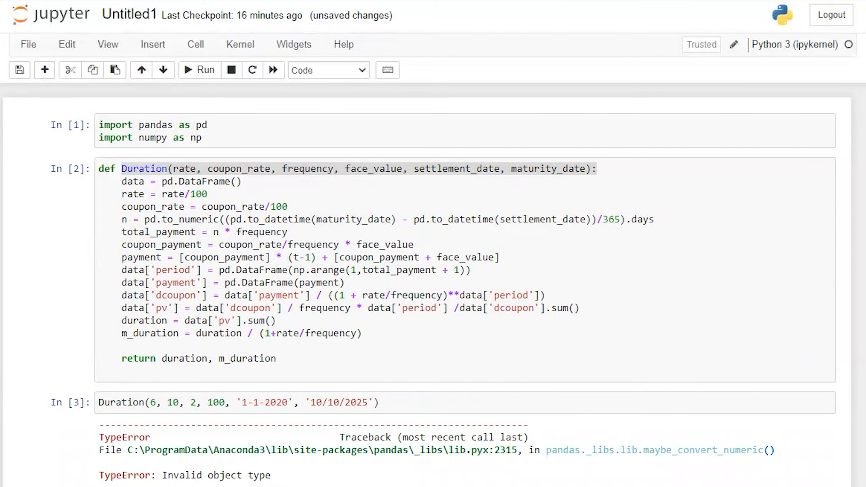
# Change the settlement date to '1/1/2020', rerun, and scroll through the TypeError traceback.
pyautogui.scroll(-3)
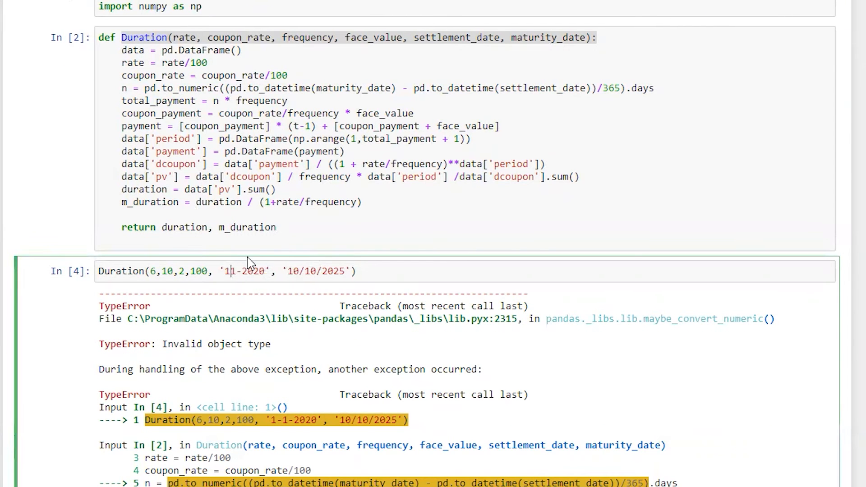
pyautogui.write('/1/')
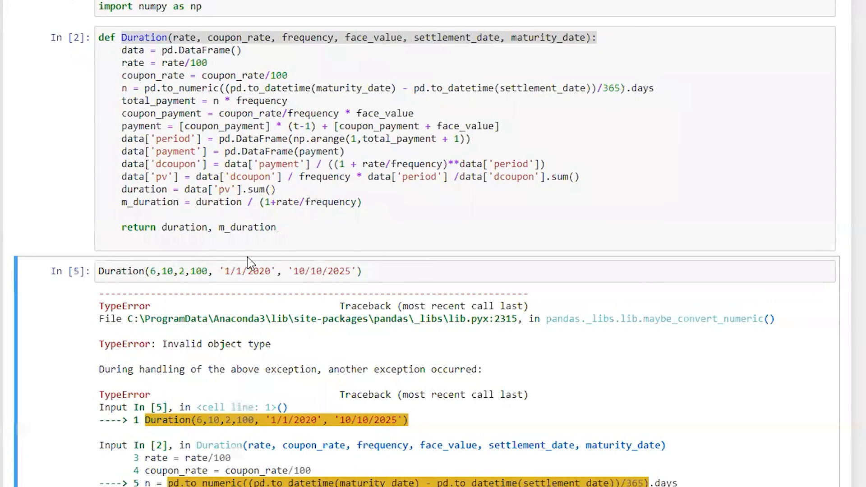
pyautogui.moveTo(346, 392)
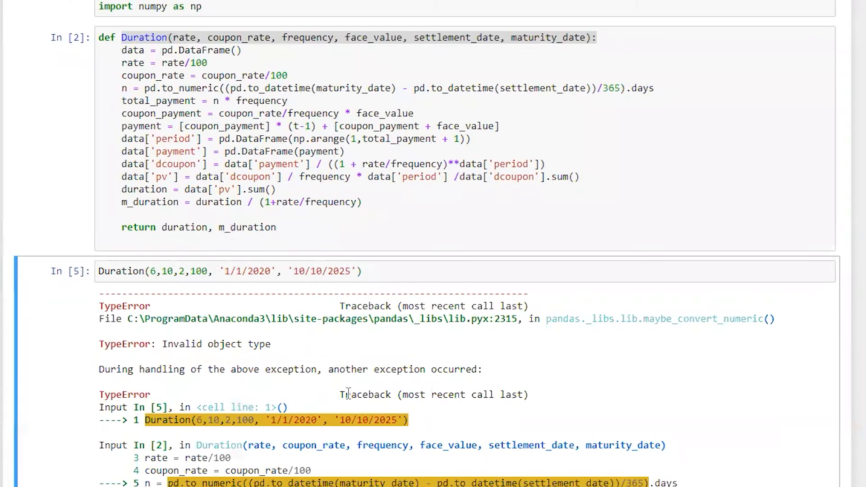
pyautogui.scroll(-3)
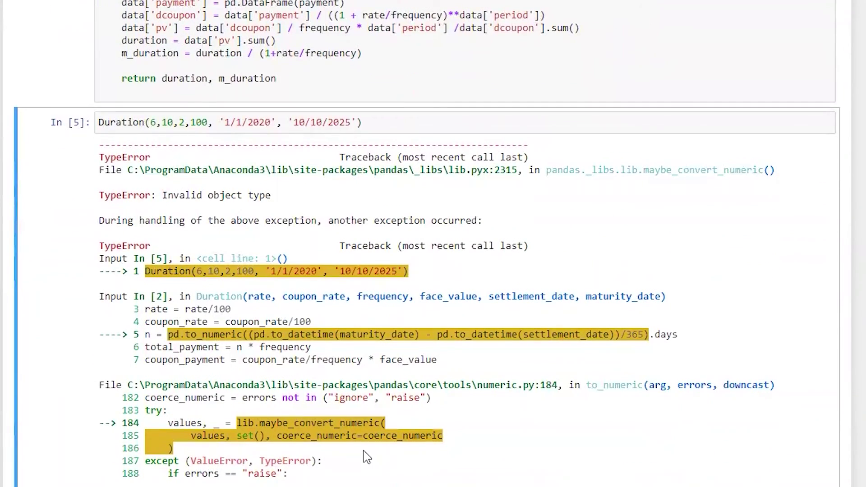
pyautogui.scroll(3)
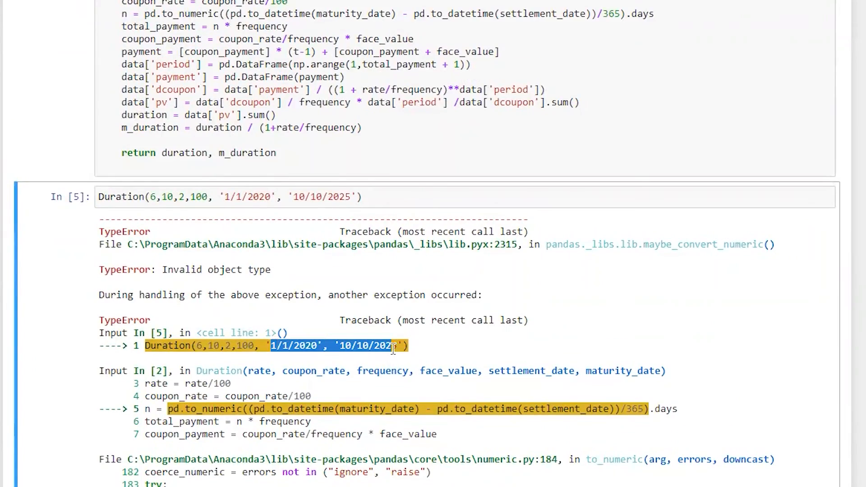
pyautogui.scroll(3)
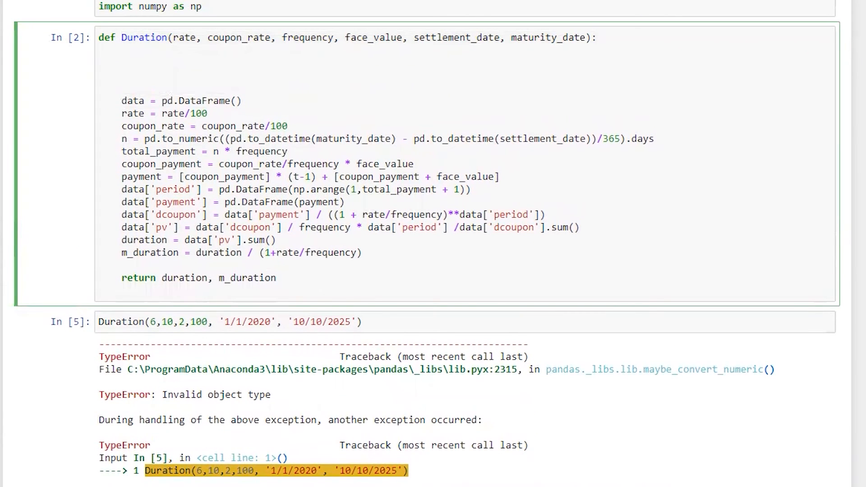
# Add a try block parsing settlement_date with pd.to_datetime using format "%d/%m/%Y".
pyautogui.click(122, 50)
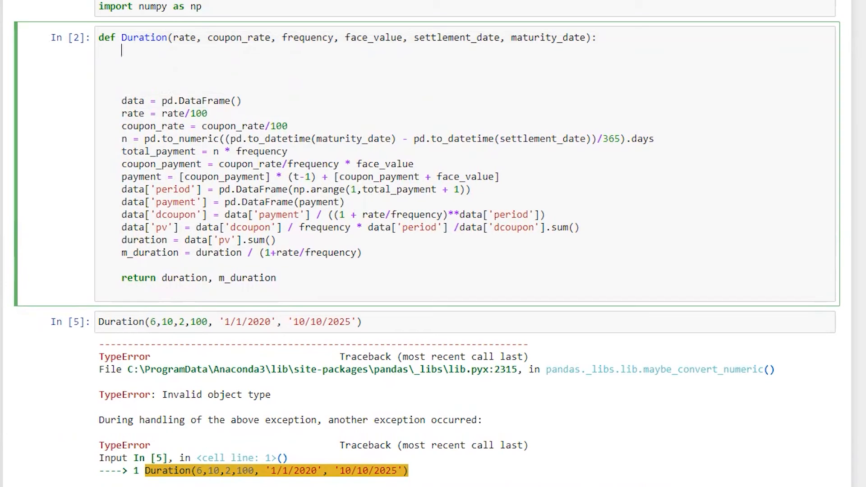
pyautogui.write('try')
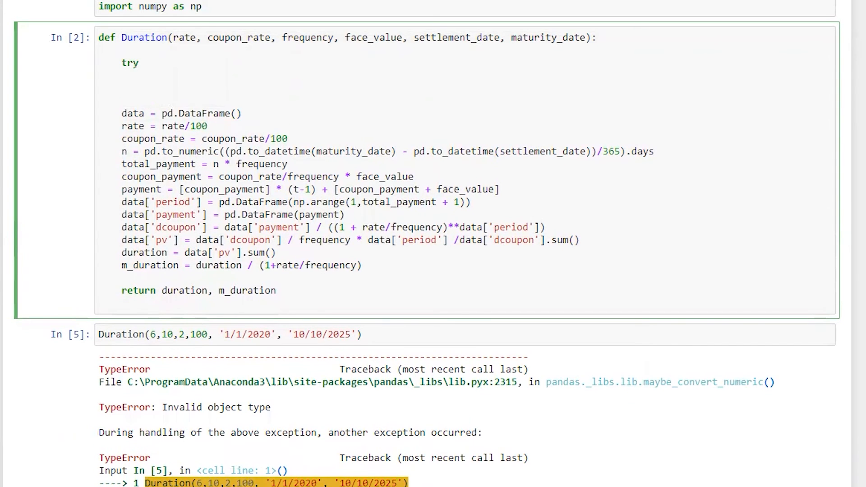
pyautogui.write(':')
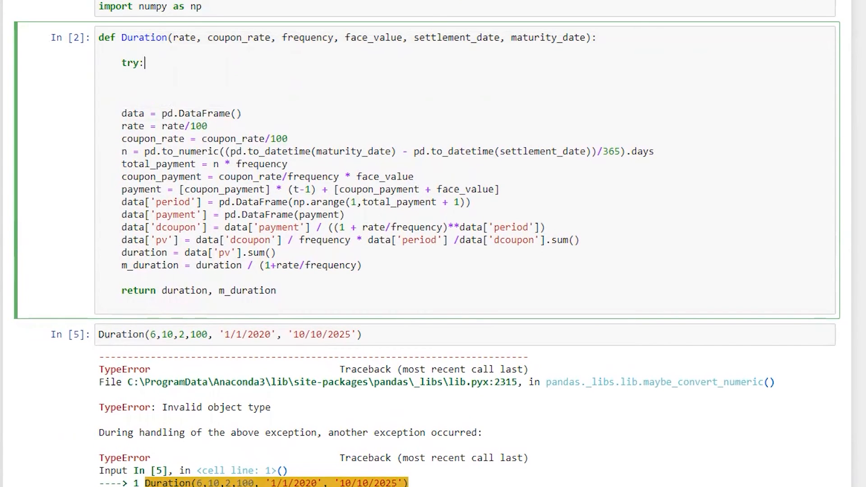
pyautogui.write('settlement_date =')
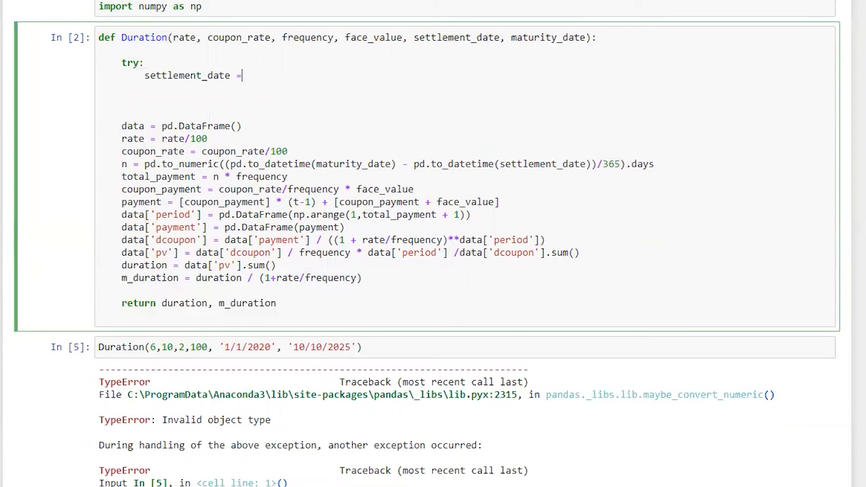
pyautogui.write('pd.t')
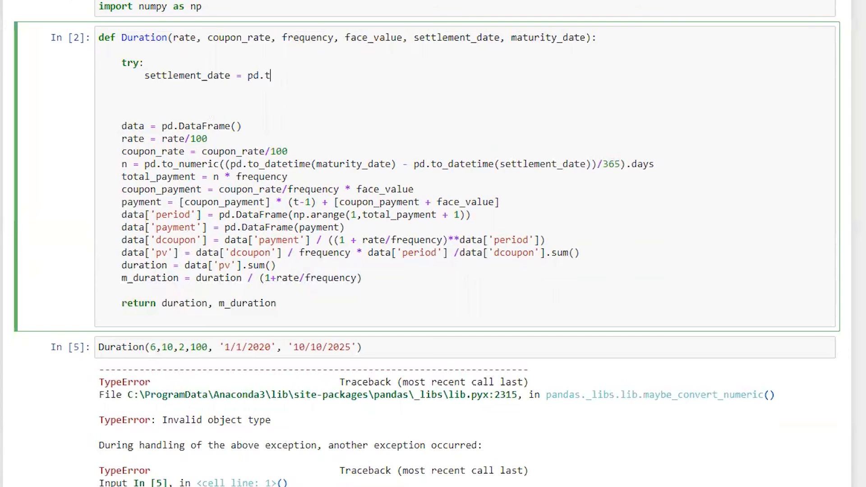
pyautogui.write('o_datetime')
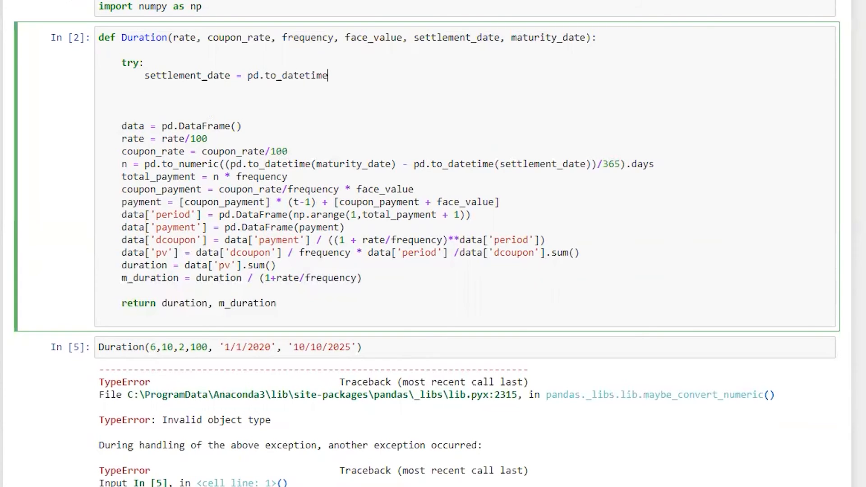
pyautogui.write('(settlement_date,')
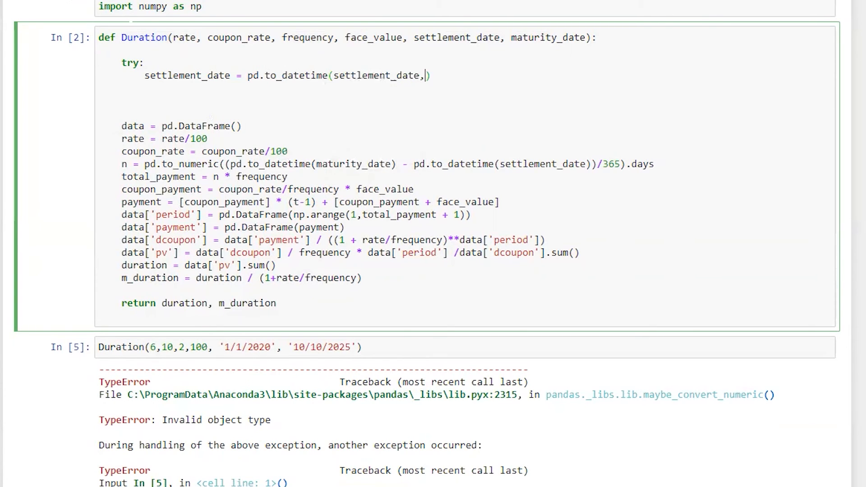
pyautogui.write('format')
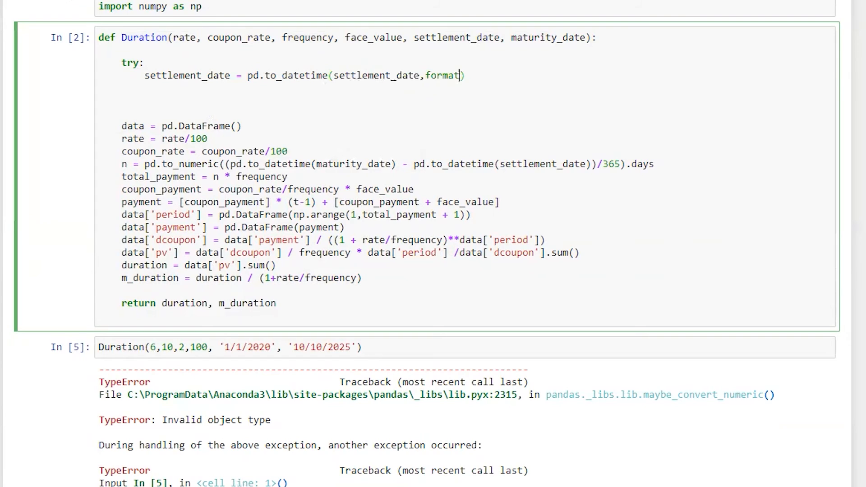
pyautogui.write('="%d')
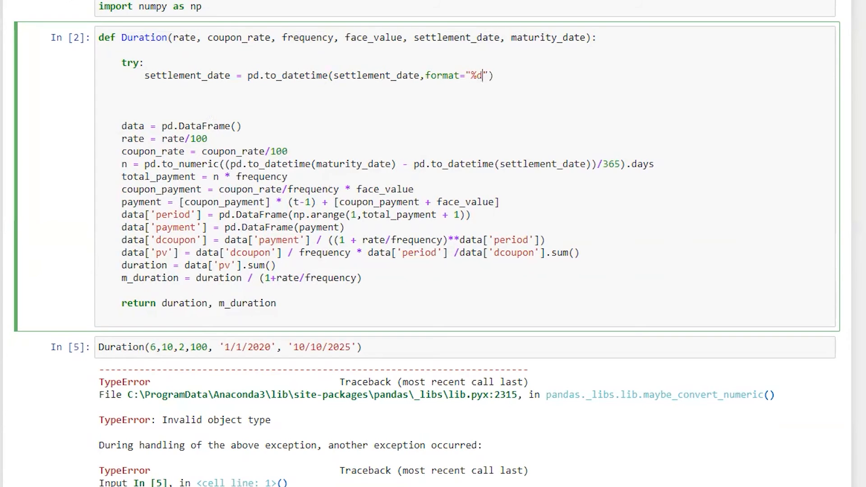
pyautogui.write('/%m/%Y')
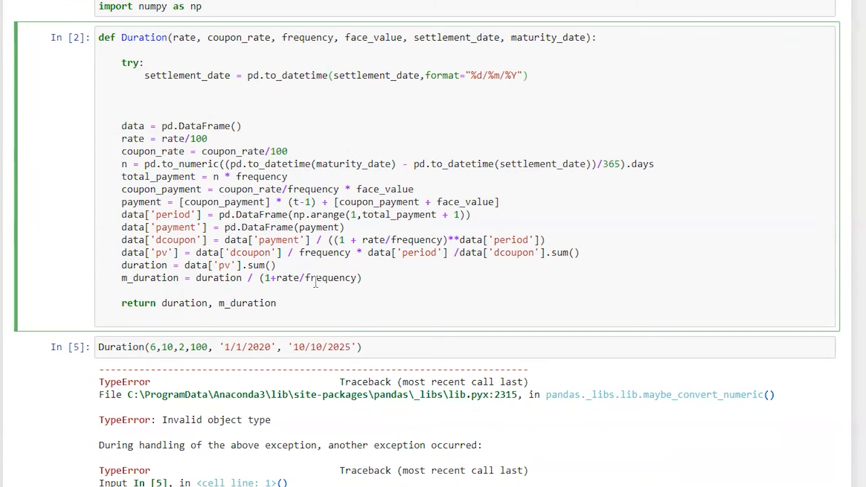
pyautogui.moveTo(413, 294)
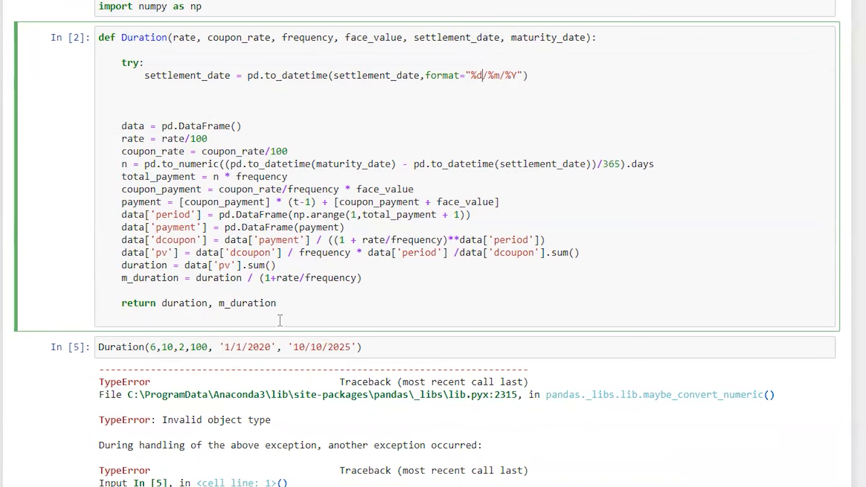
# Make the copied fallback line use the dash-separated format "%d-%m-%Y".
pyautogui.click(260, 346)
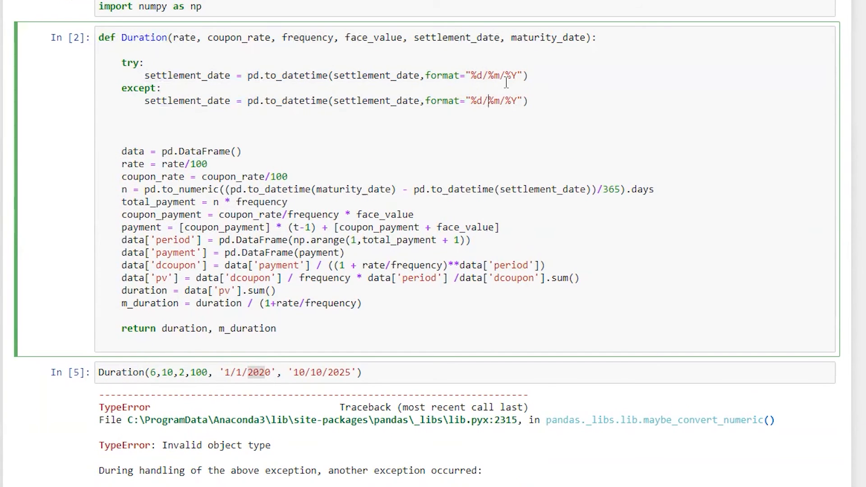
pyautogui.write('-')
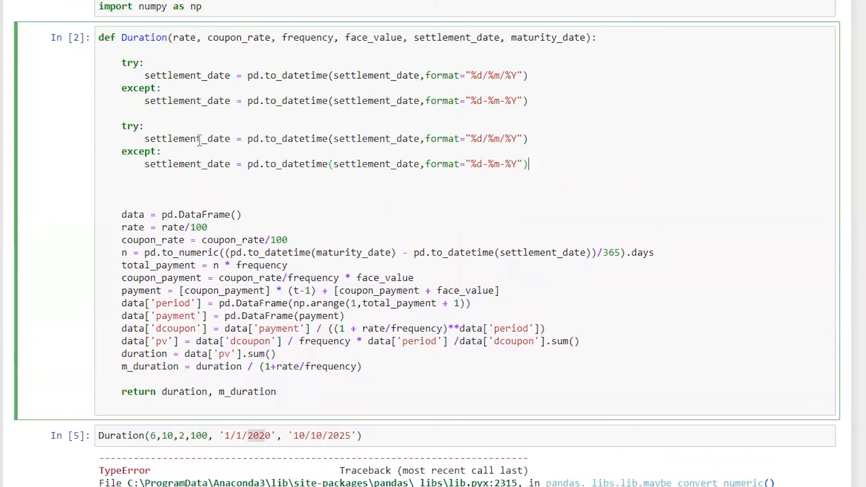
# Have the second block parse maturity_date and rerun the sample call with maturity 10/10/2023.
pyautogui.write('maturity_date')
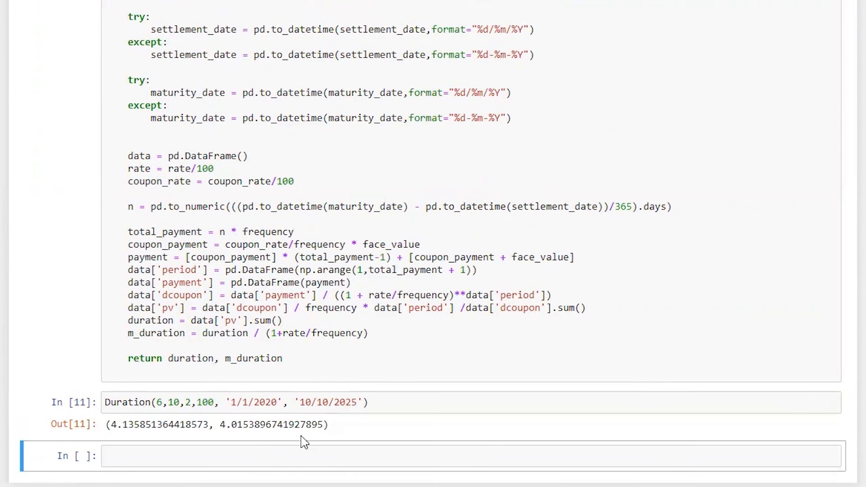
pyautogui.click(351, 402)
pyautogui.write('3')
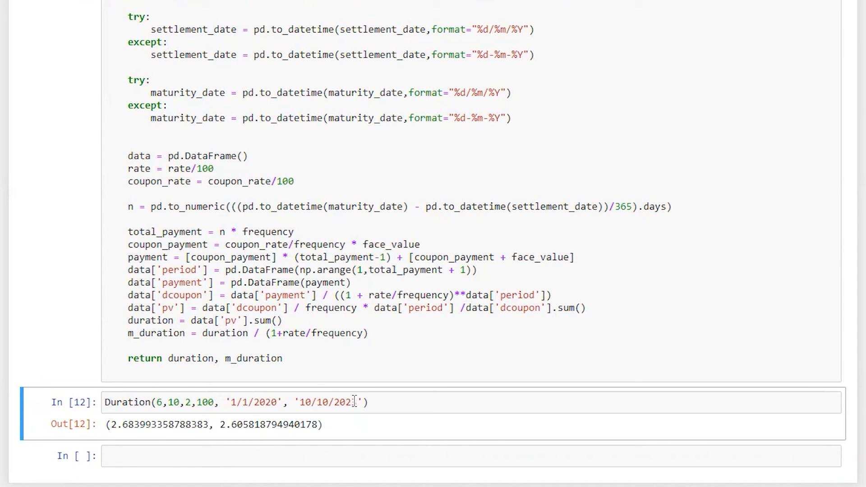
# Return the payment data table, rerun, and add + 1 to np.arange for the full period range.
pyautogui.write(', data')
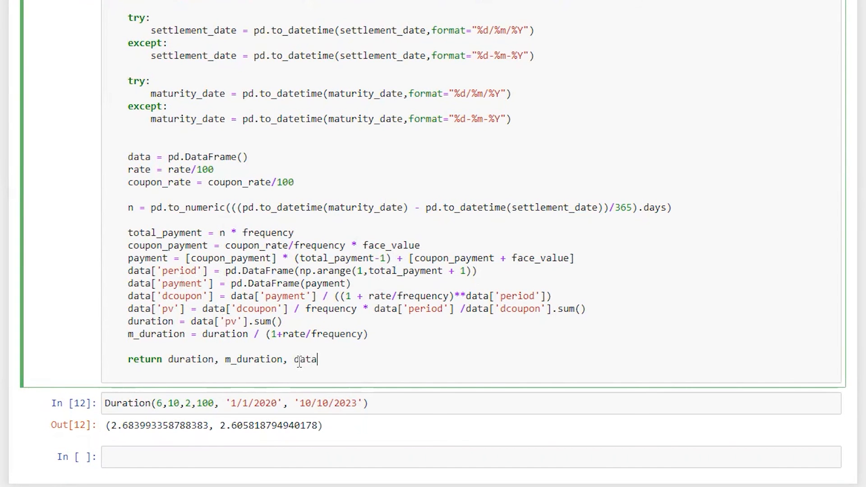
pyautogui.press('shift+enter')
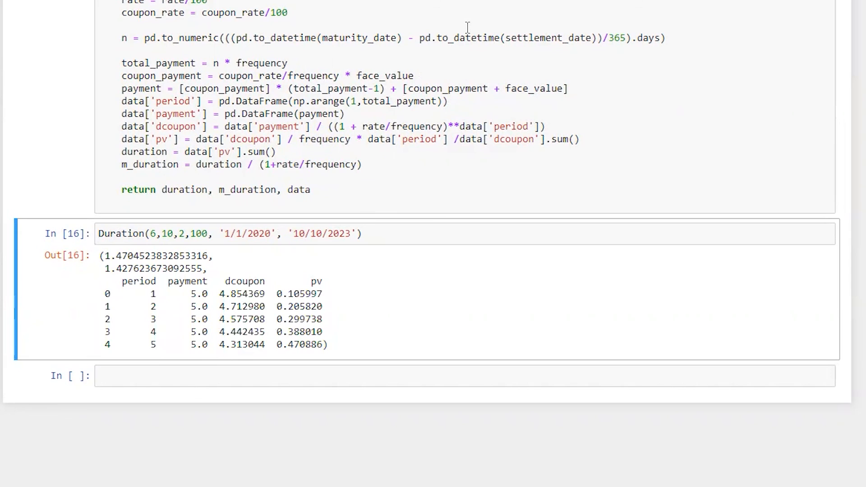
pyautogui.moveTo(461, 34)
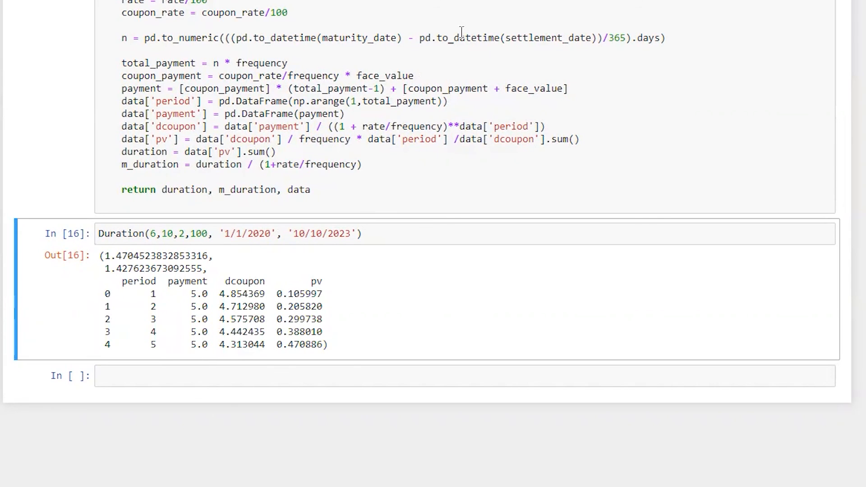
pyautogui.moveTo(403, 148)
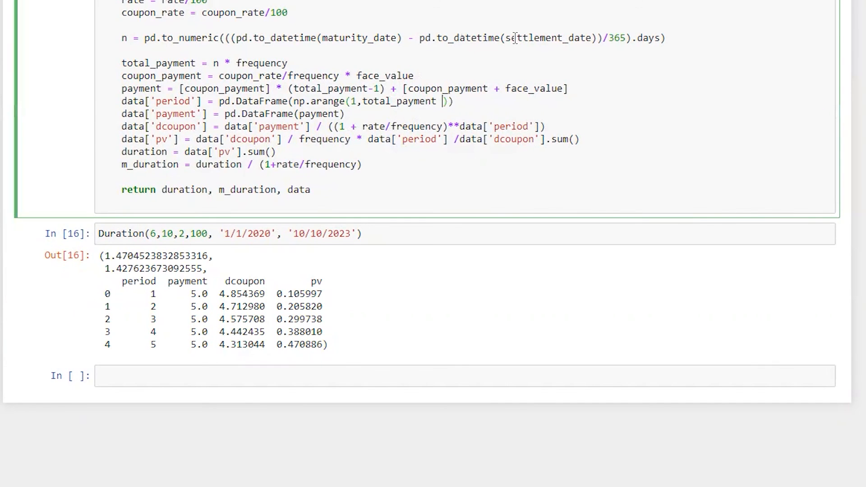
pyautogui.write('+ 1')
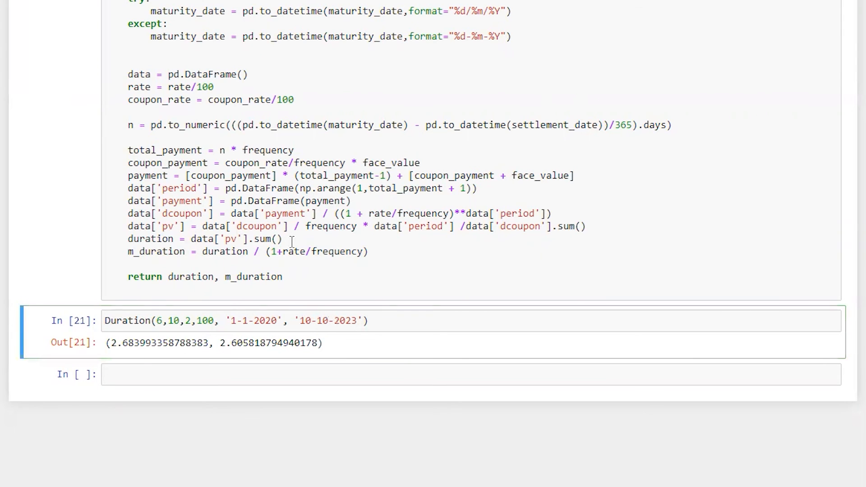
pyautogui.moveTo(302, 255)
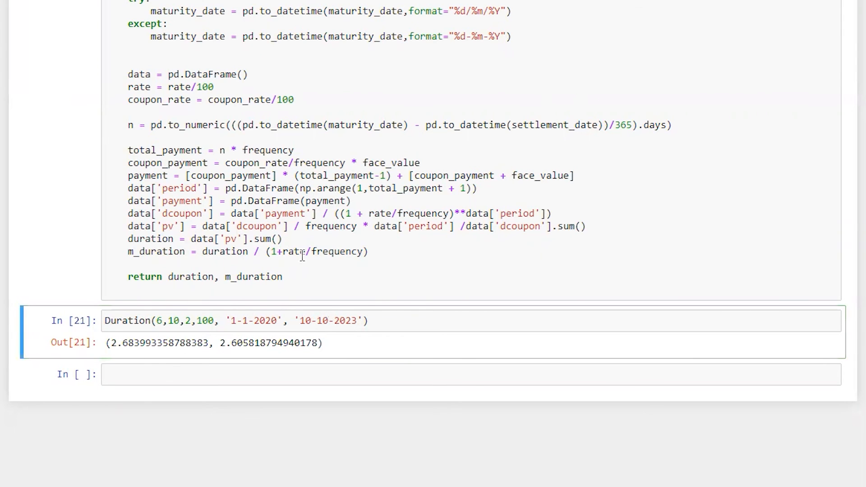
pyautogui.scroll(3)
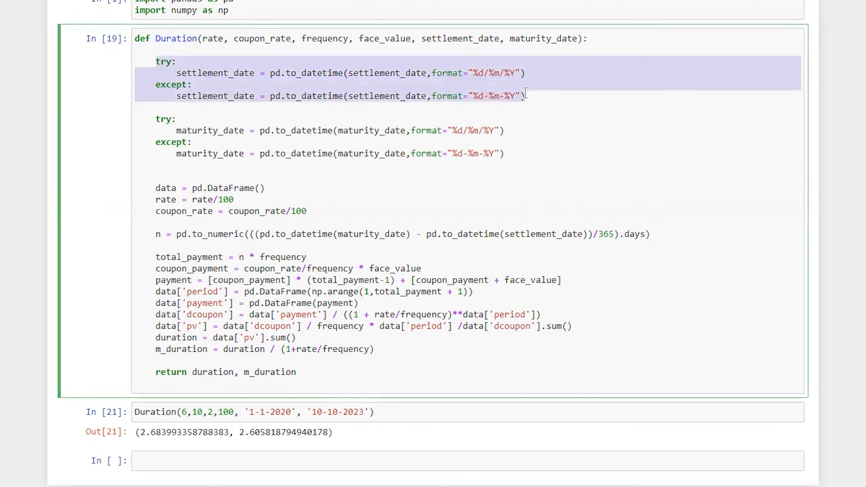
pyautogui.click(176, 118)
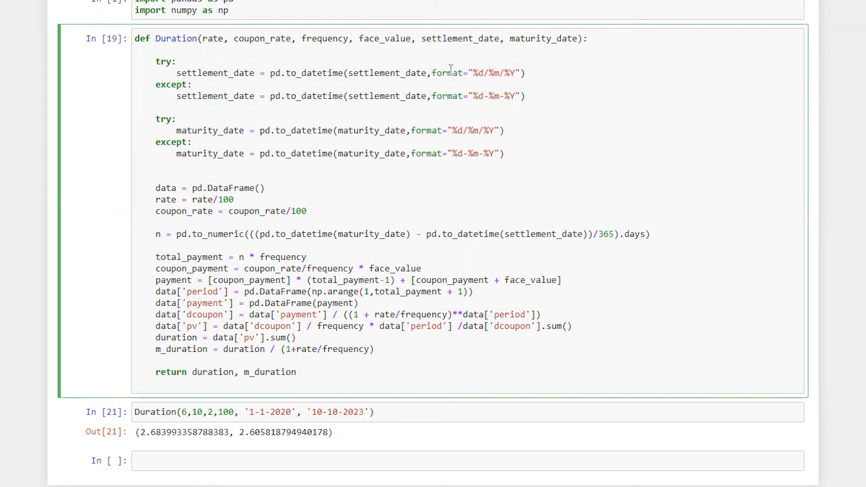
pyautogui.doubleClick(200, 96)
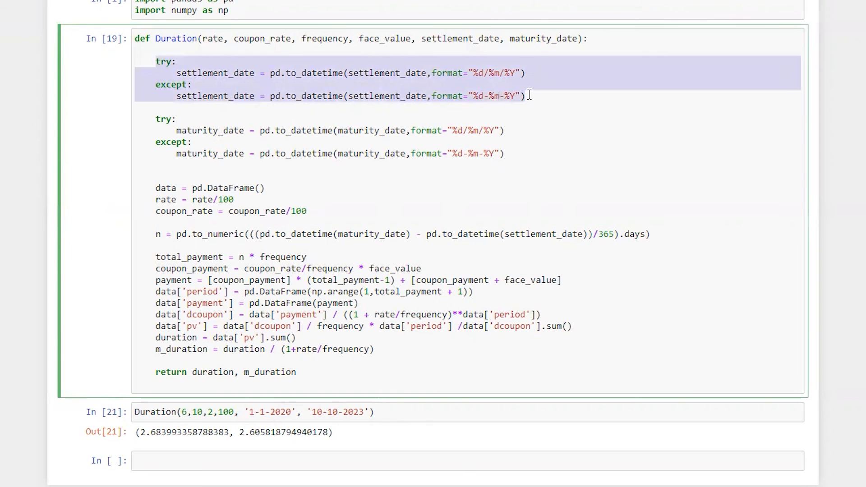
pyautogui.click(339, 436)
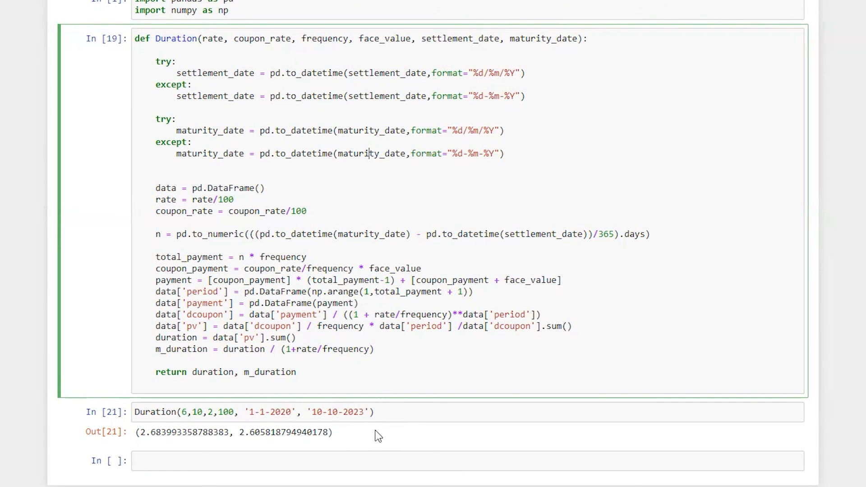
pyautogui.scroll(-3)
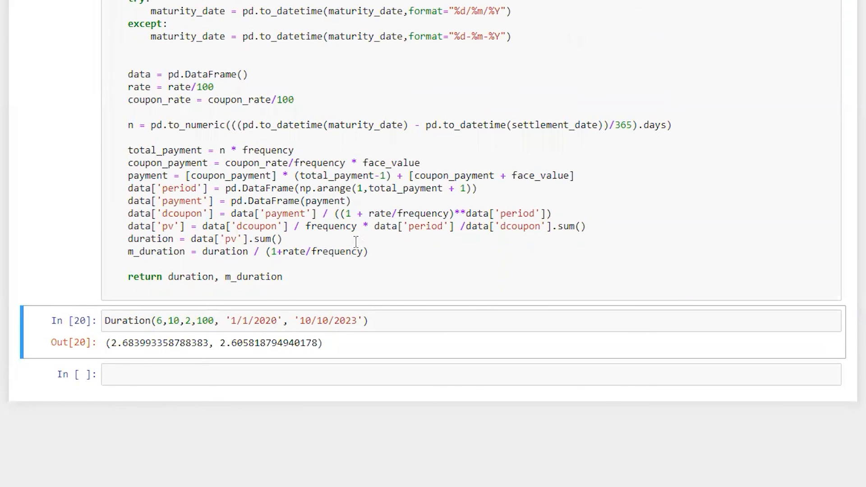